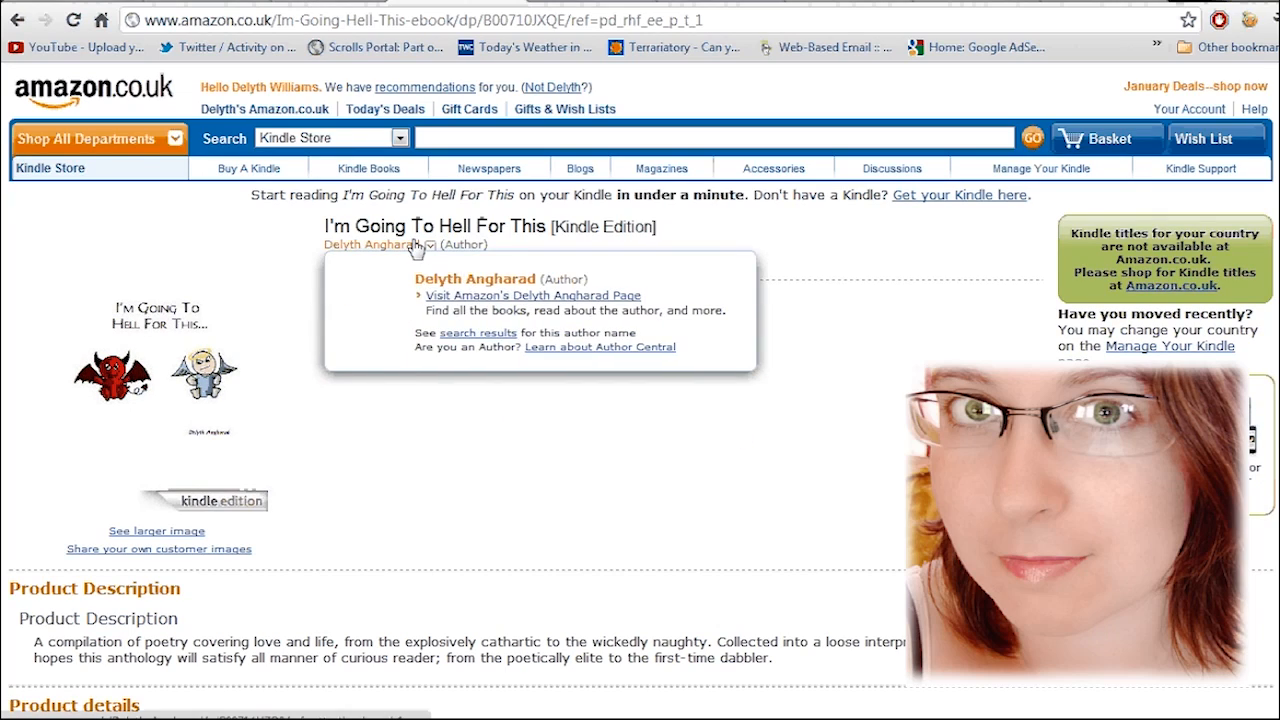
mouse_move(658, 600)
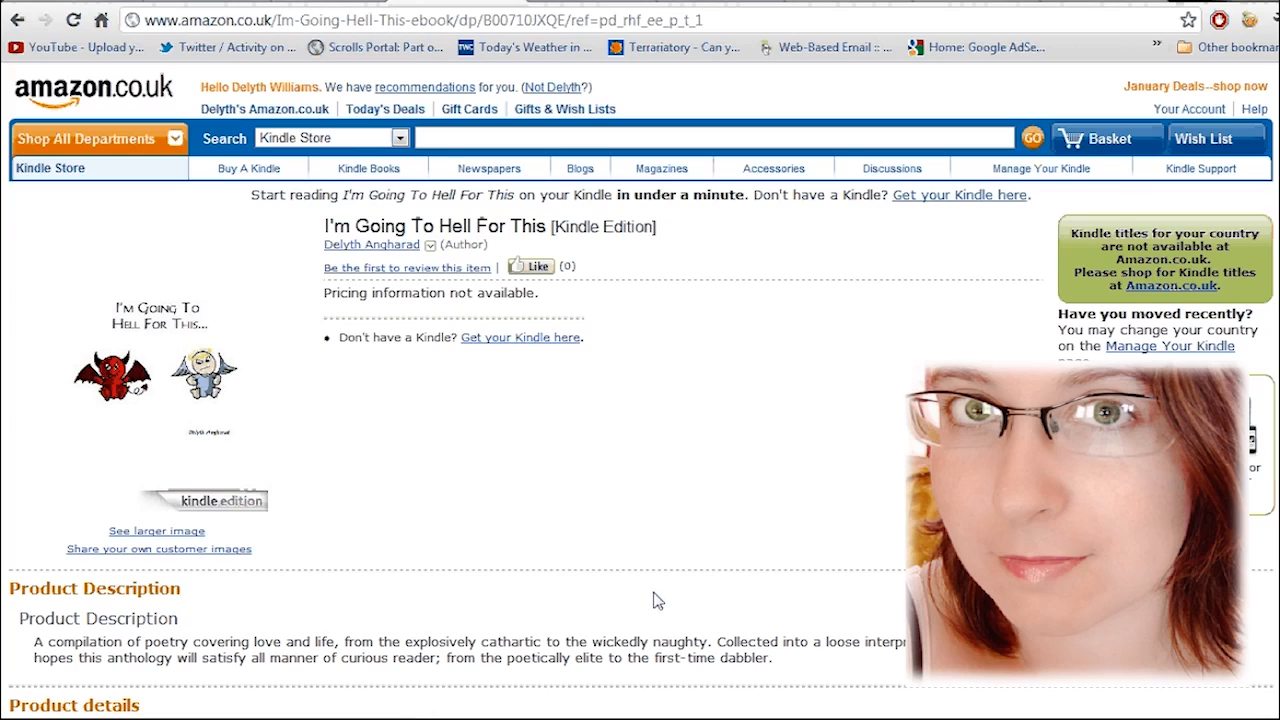
mouse_move(652, 588)
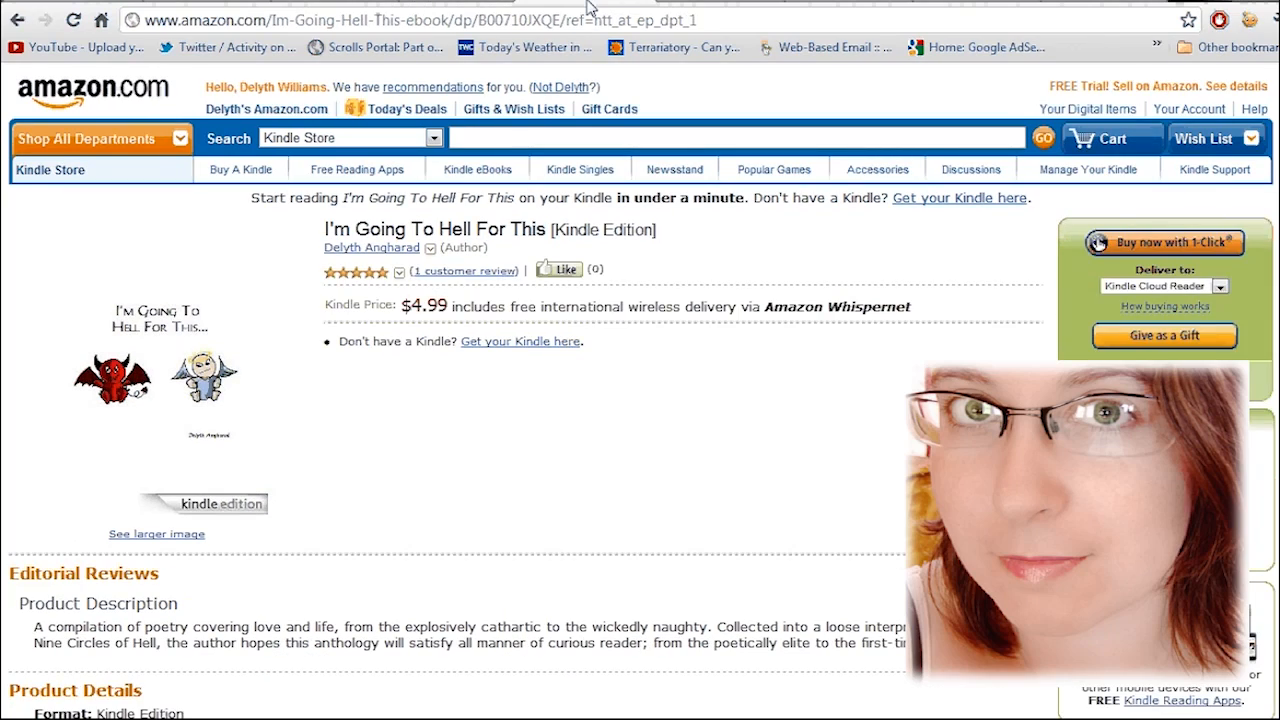
- Select the address bar text to leave the Amazon Kindle listing for lesserweevils.com
double_click(424, 306)
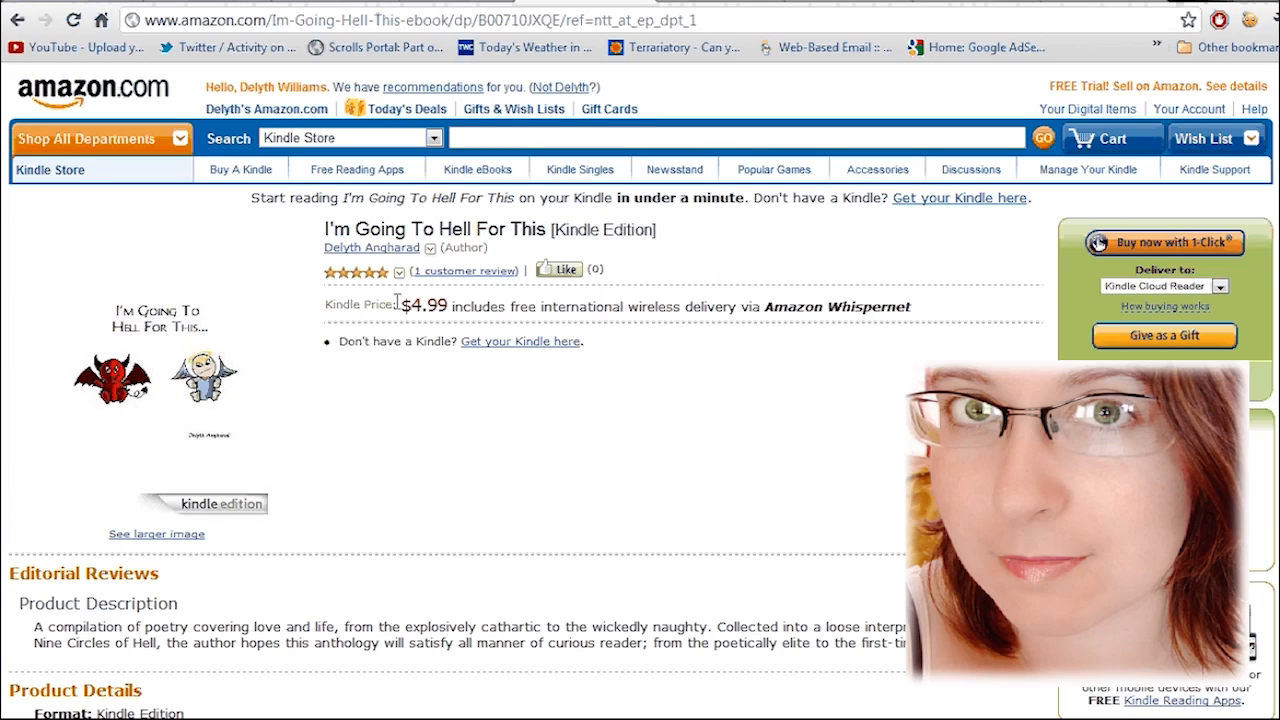
mouse_move(390, 334)
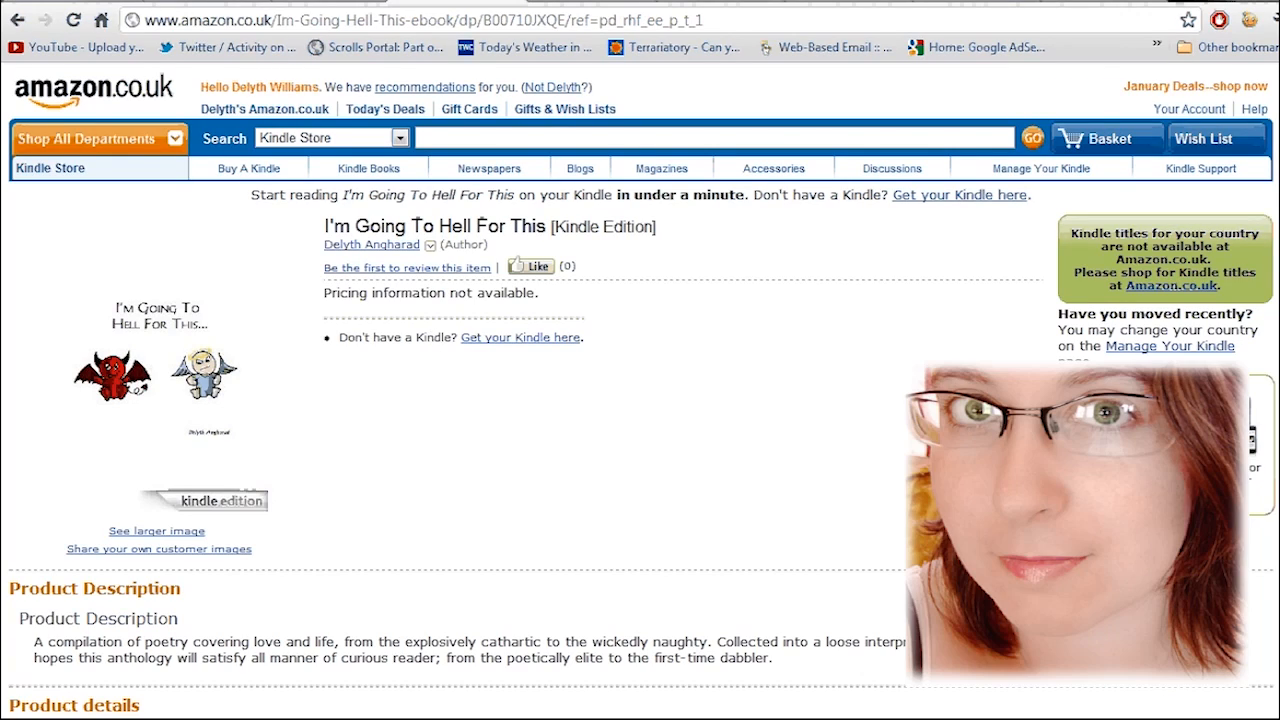
mouse_move(388, 710)
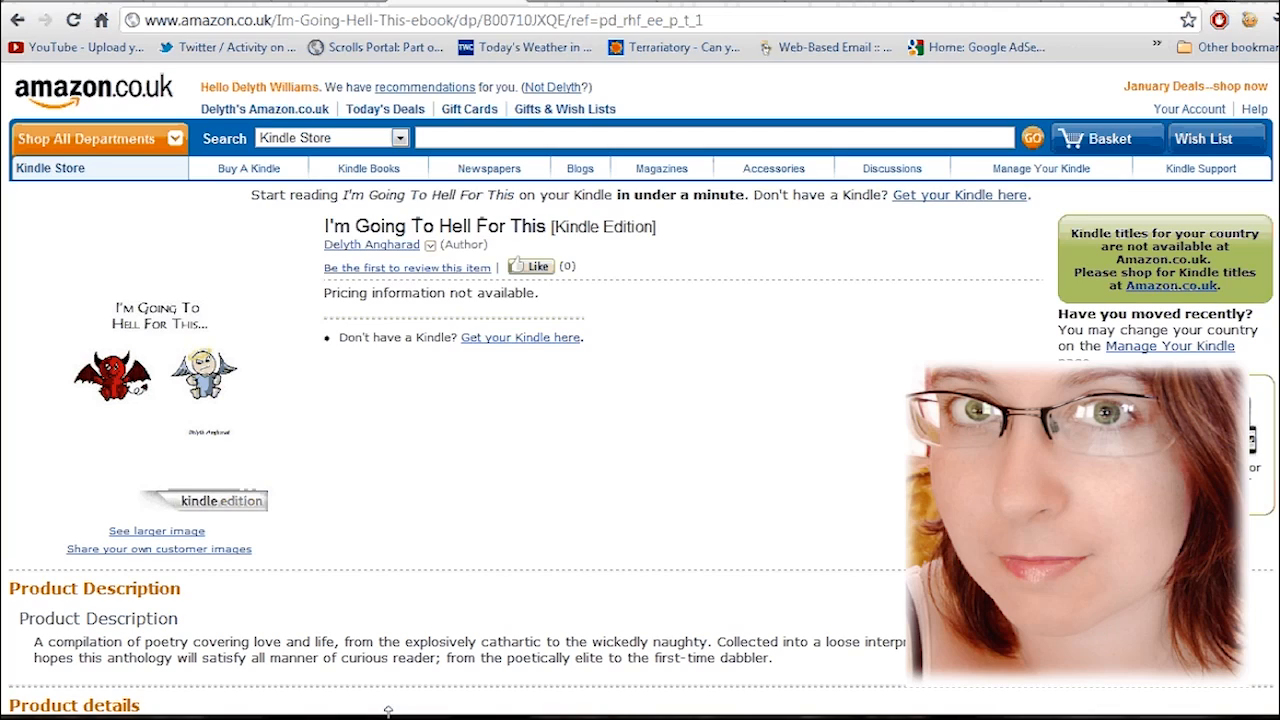
mouse_move(418, 532)
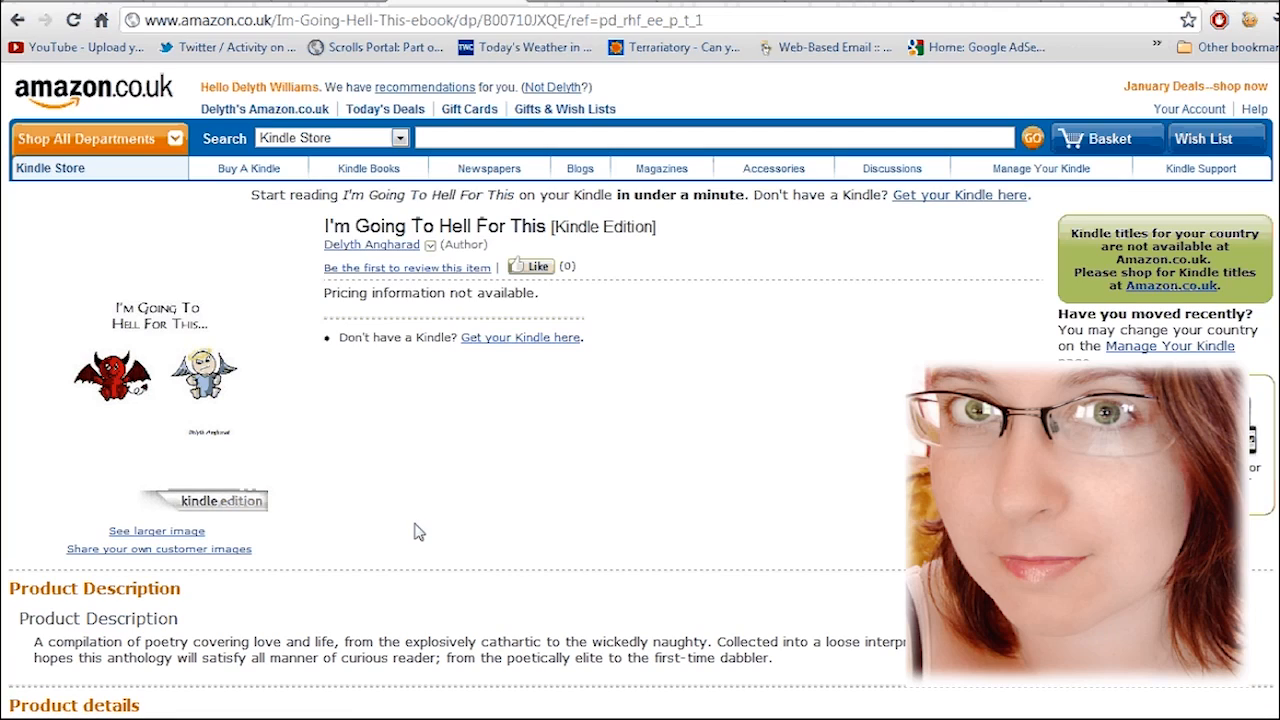
mouse_move(128, 20)
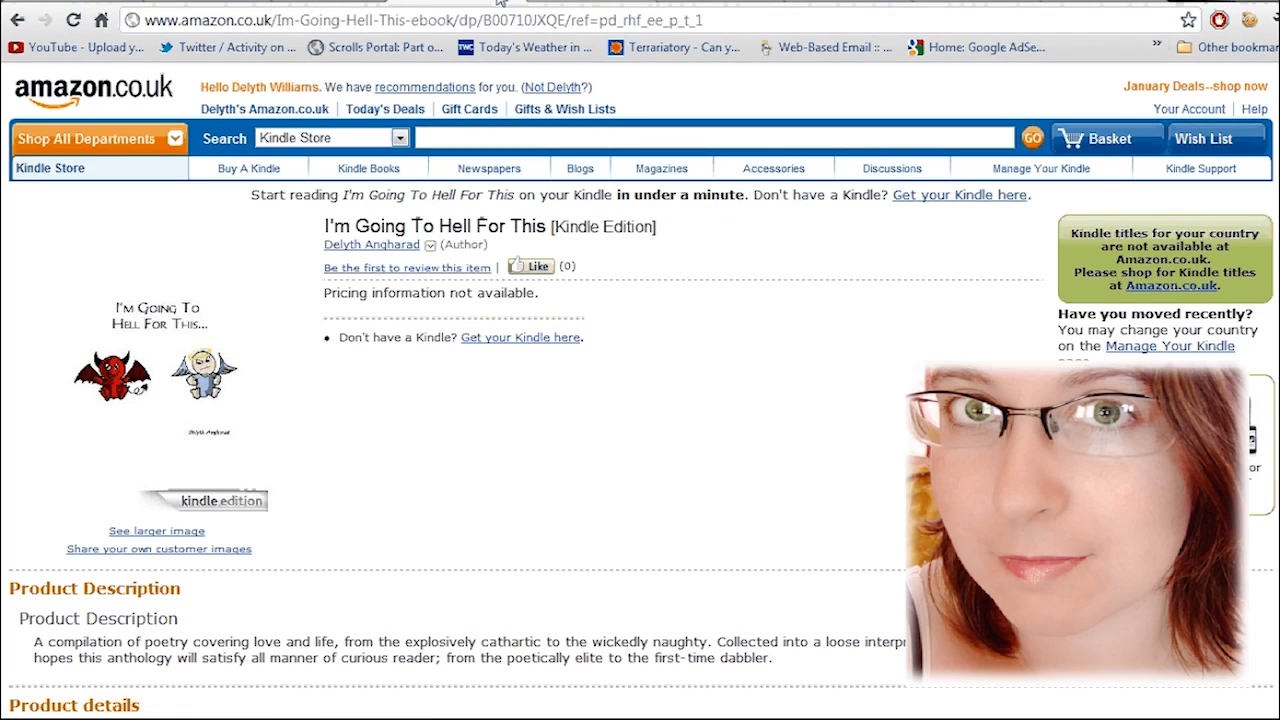
mouse_move(660, 10)
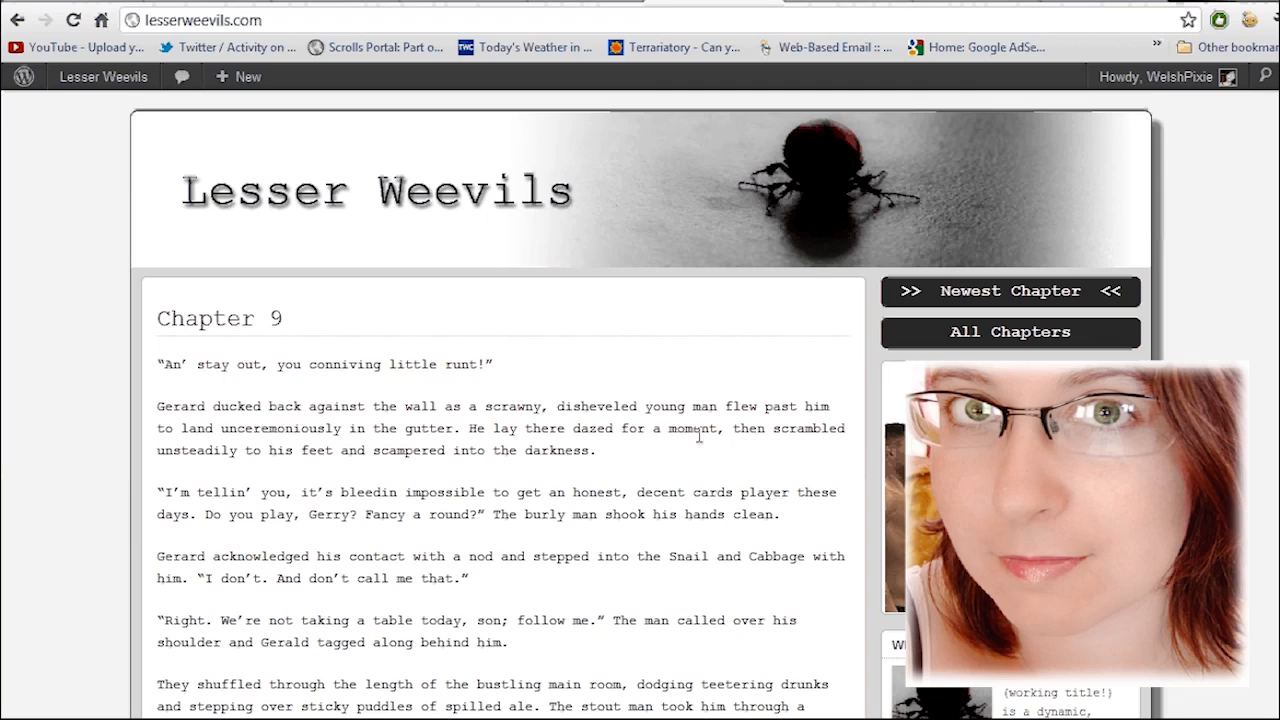
- Read down the Chapter 9 post to the 'What takes priority?' poll, then head to pomes.efx3.com
scroll(down, 3)
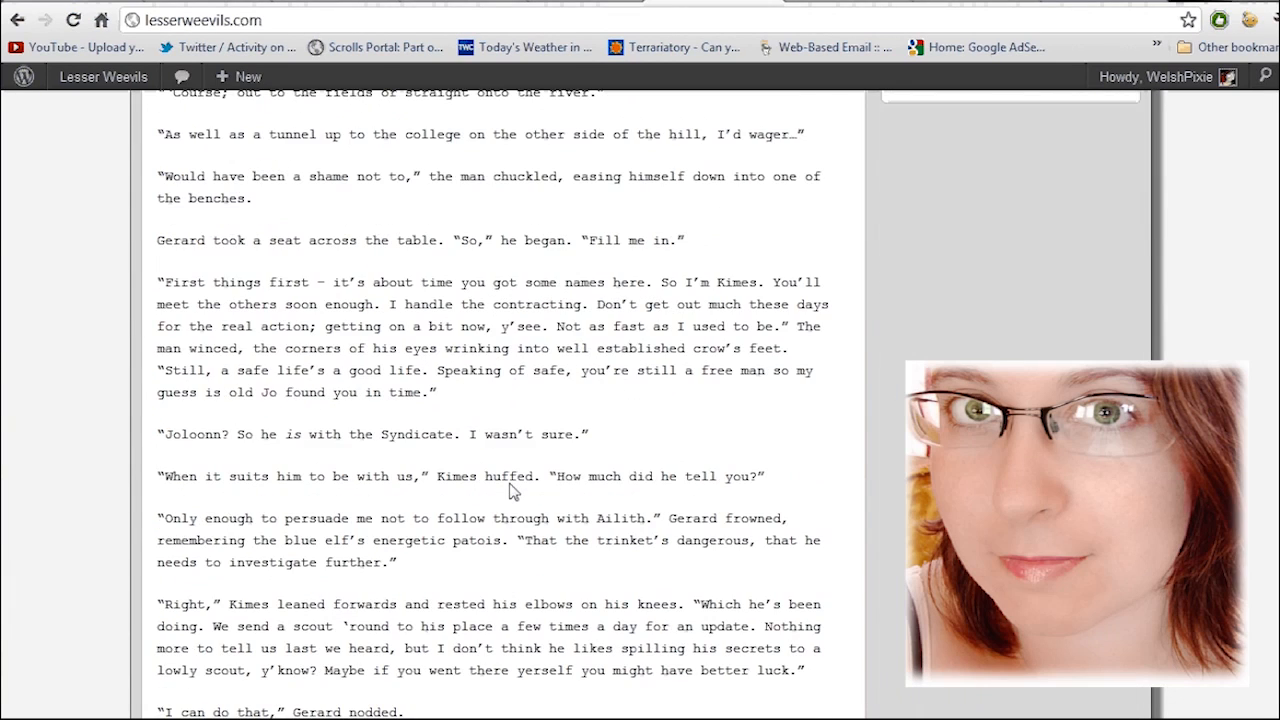
scroll(down, 3)
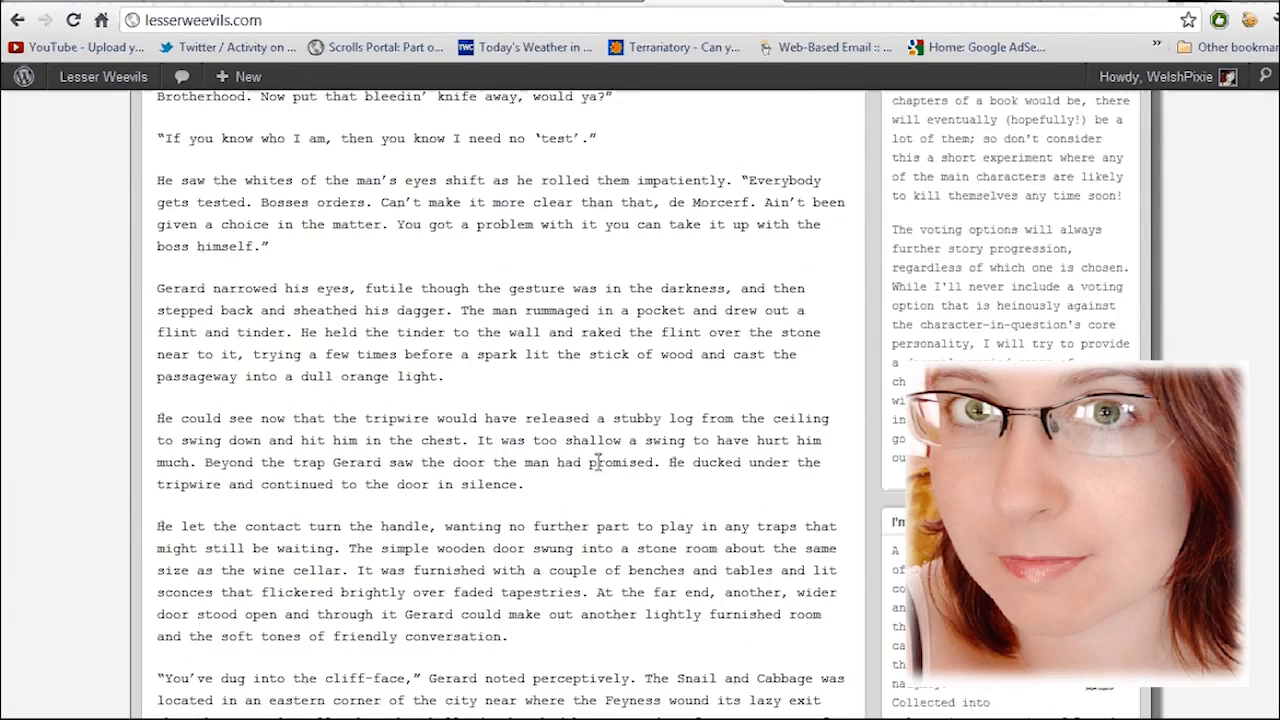
scroll(down, 3)
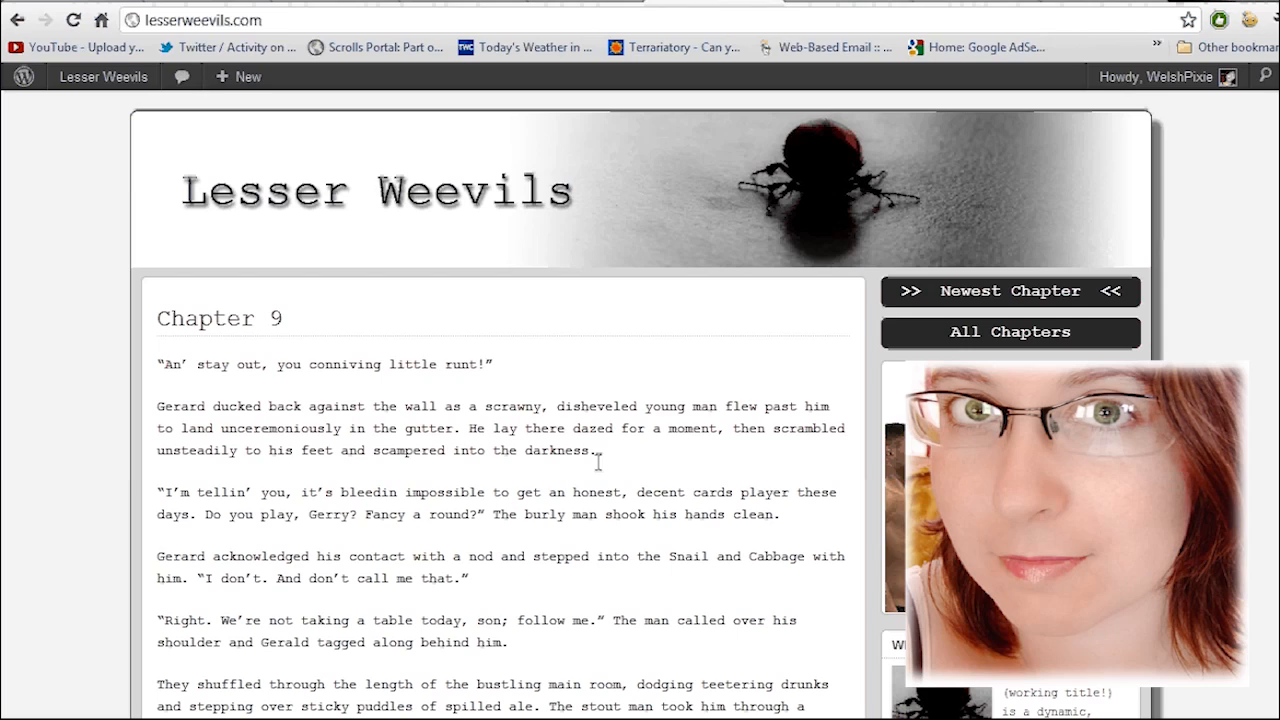
scroll(down, 3)
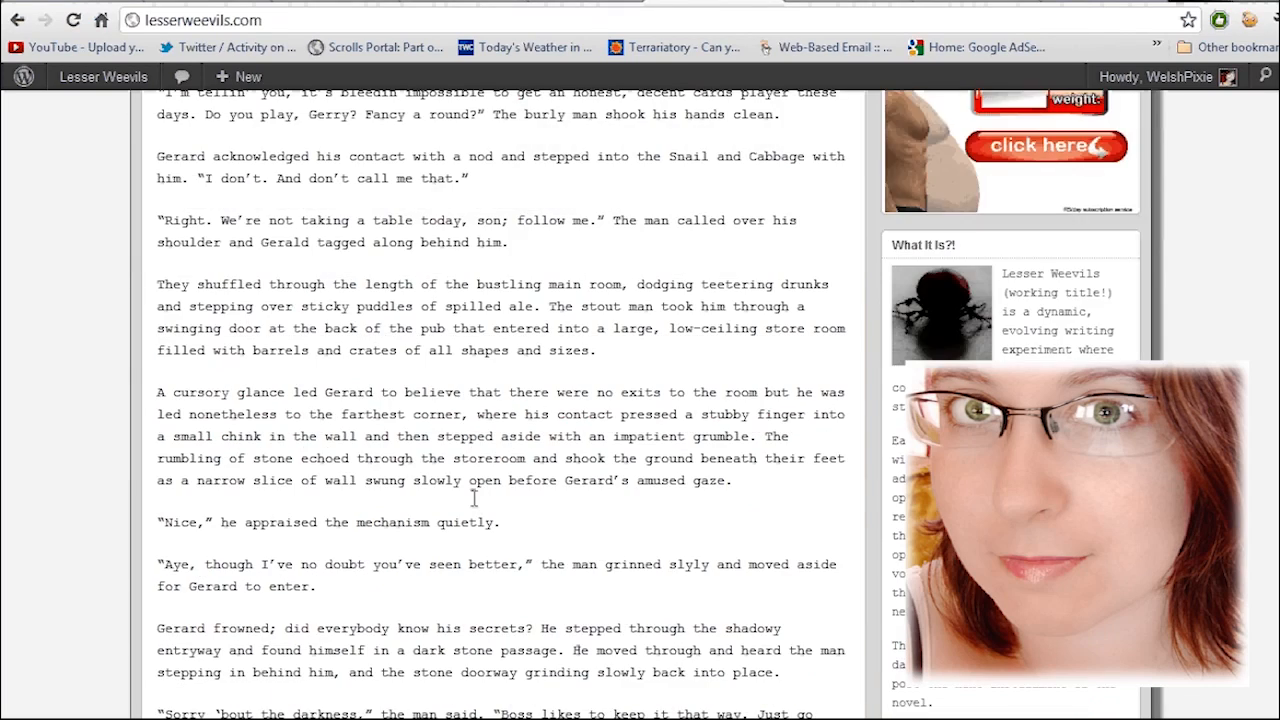
scroll(down, 3)
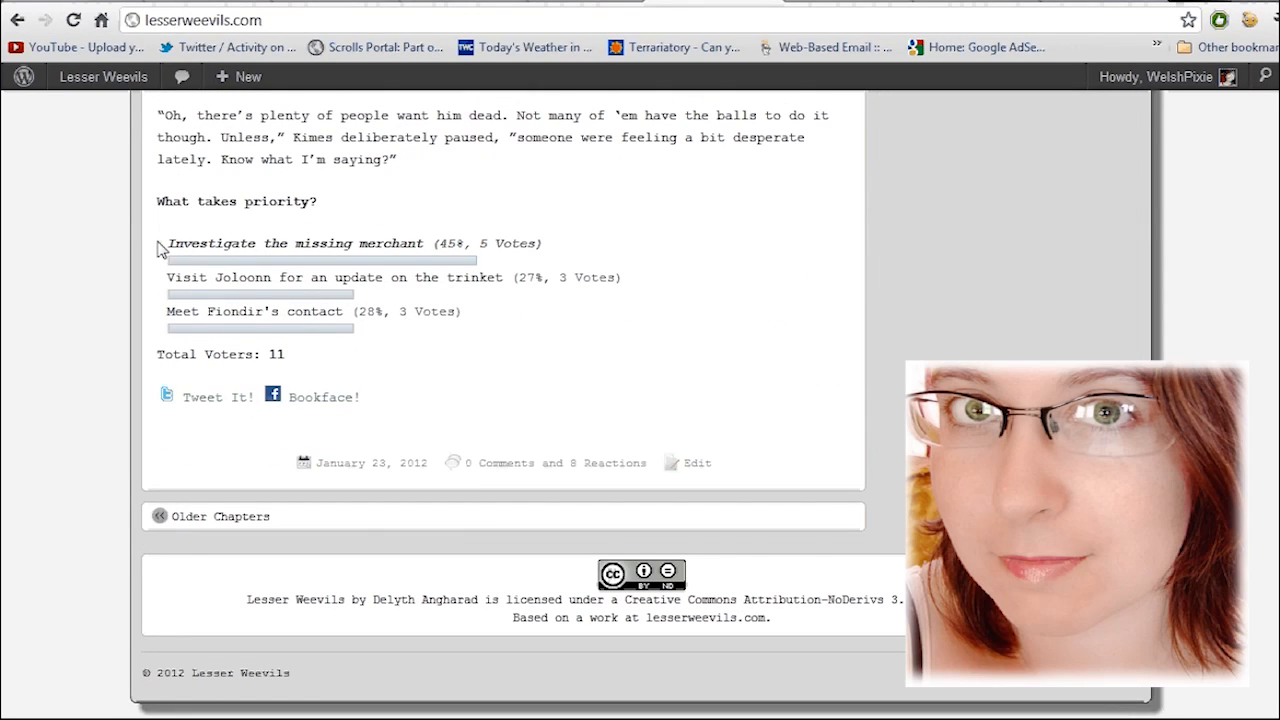
drag(160, 244, 524, 318)
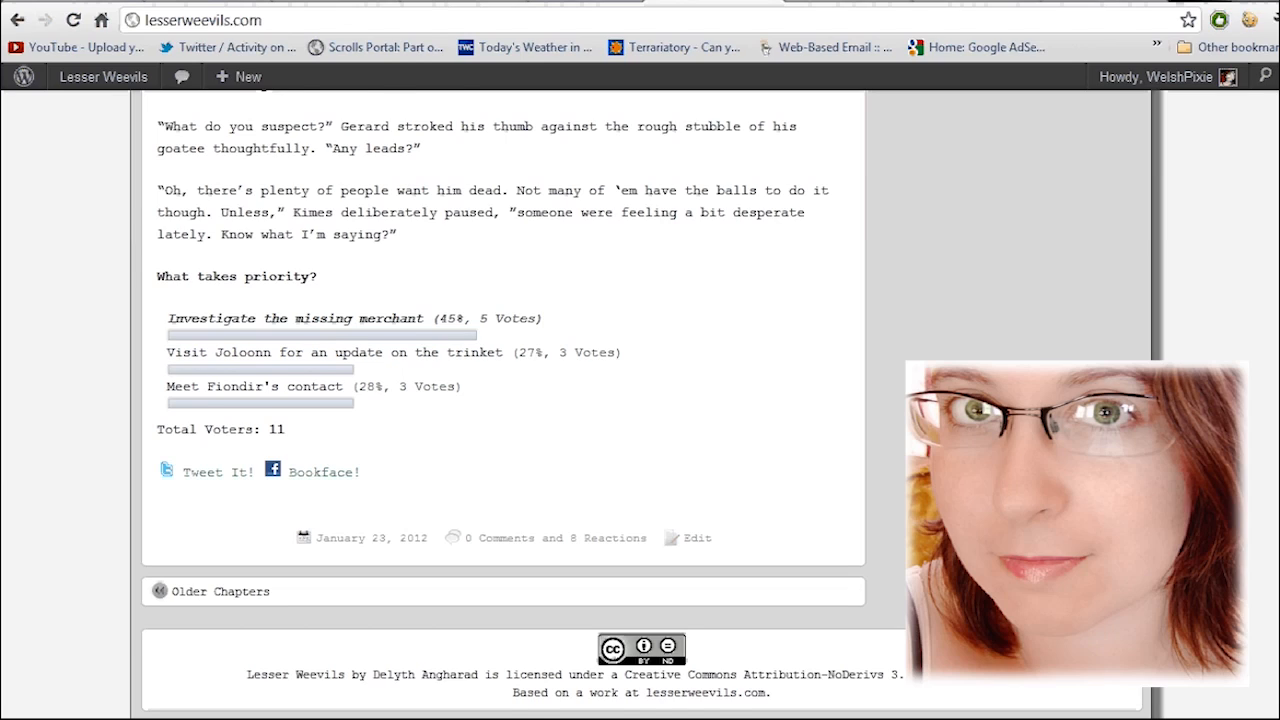
scroll(down, 3)
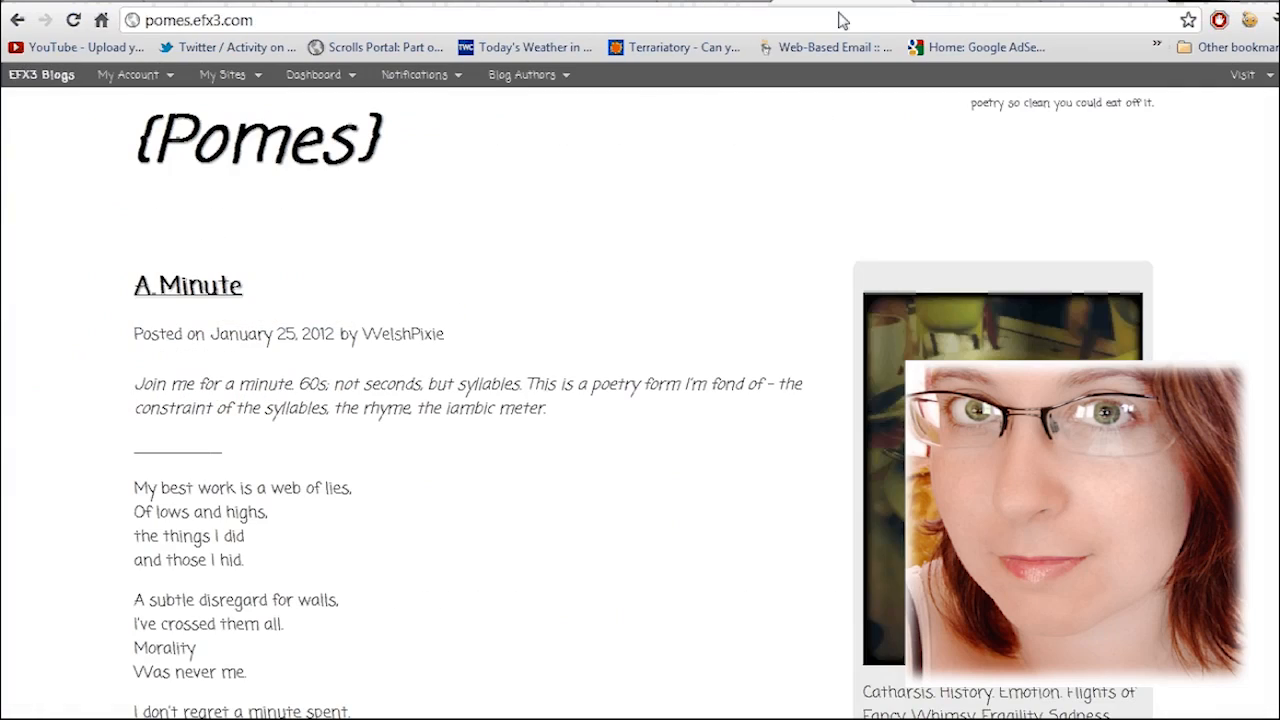
mouse_move(500, 284)
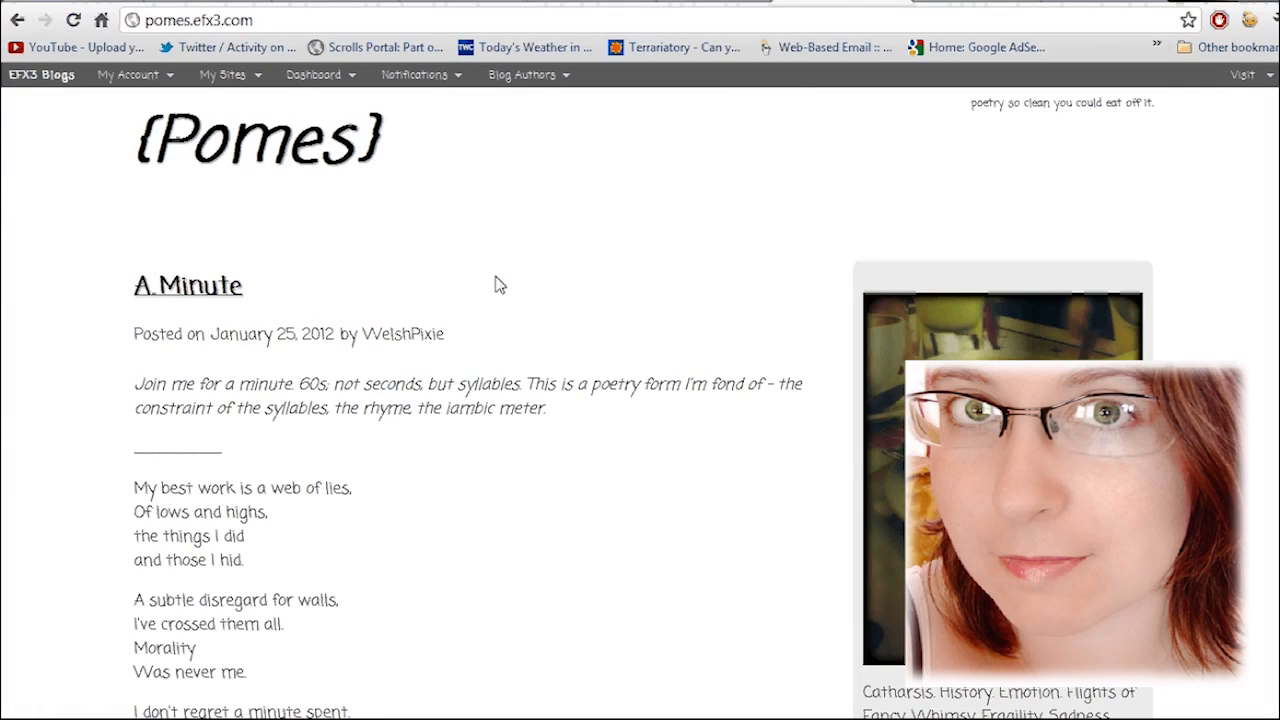
mouse_move(630, 192)
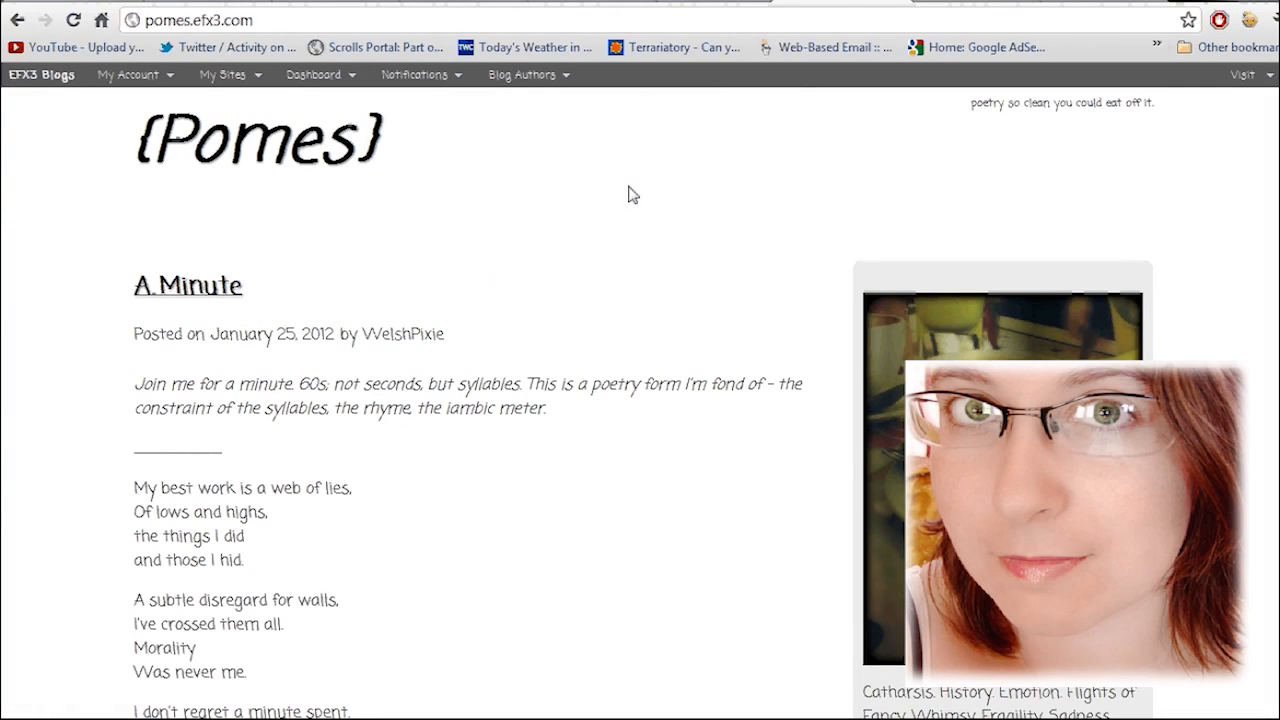
- Read through the 'A Minute' poem to its closing note and scroll back up
scroll(down, 3)
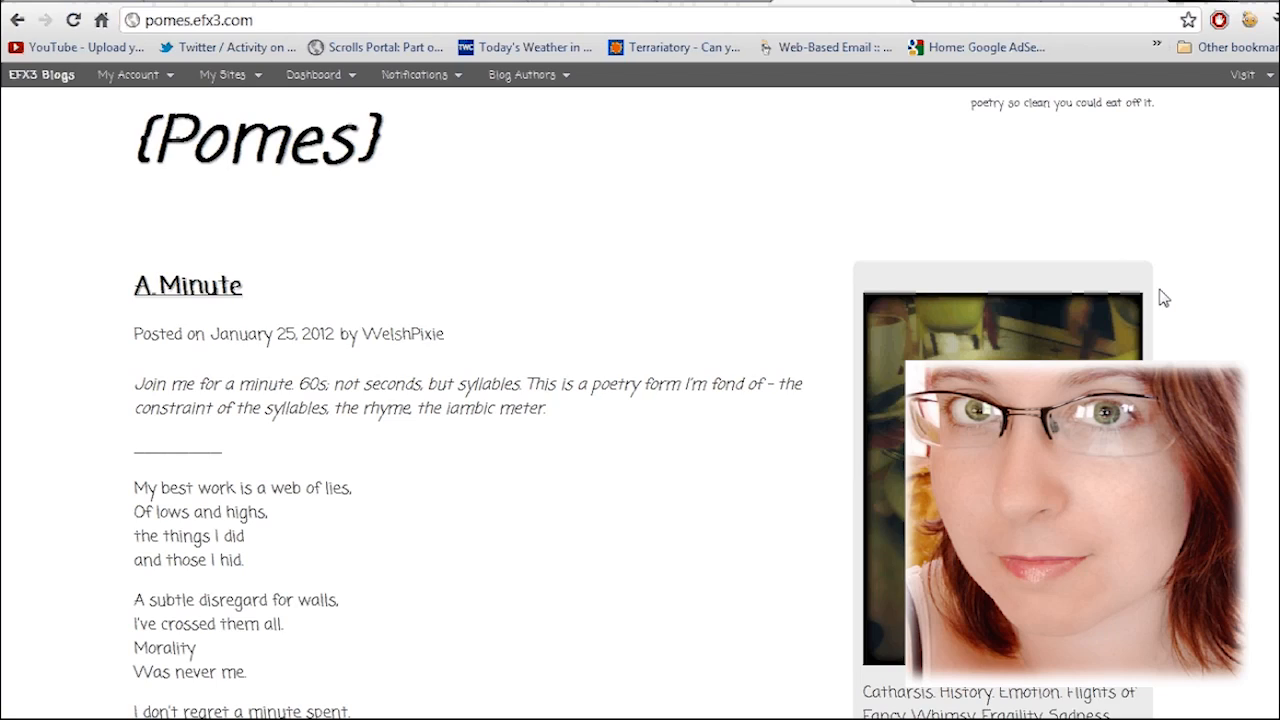
scroll(down, 3)
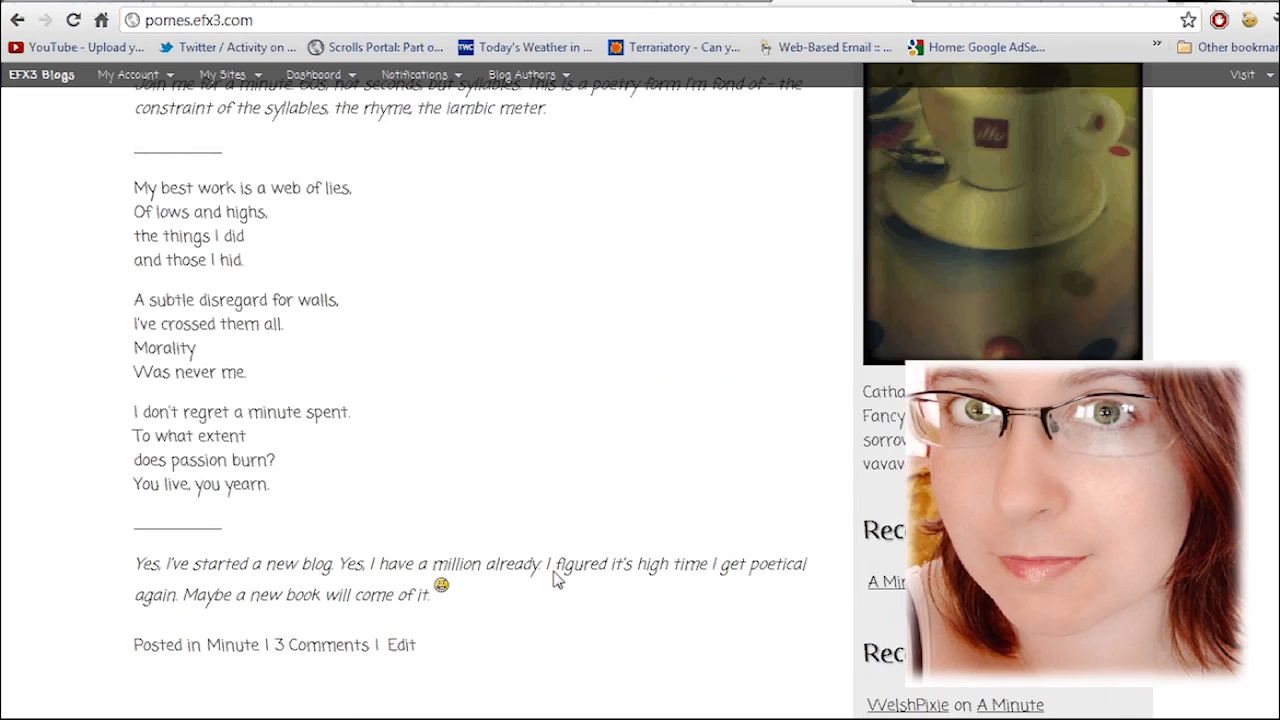
scroll(up, 3)
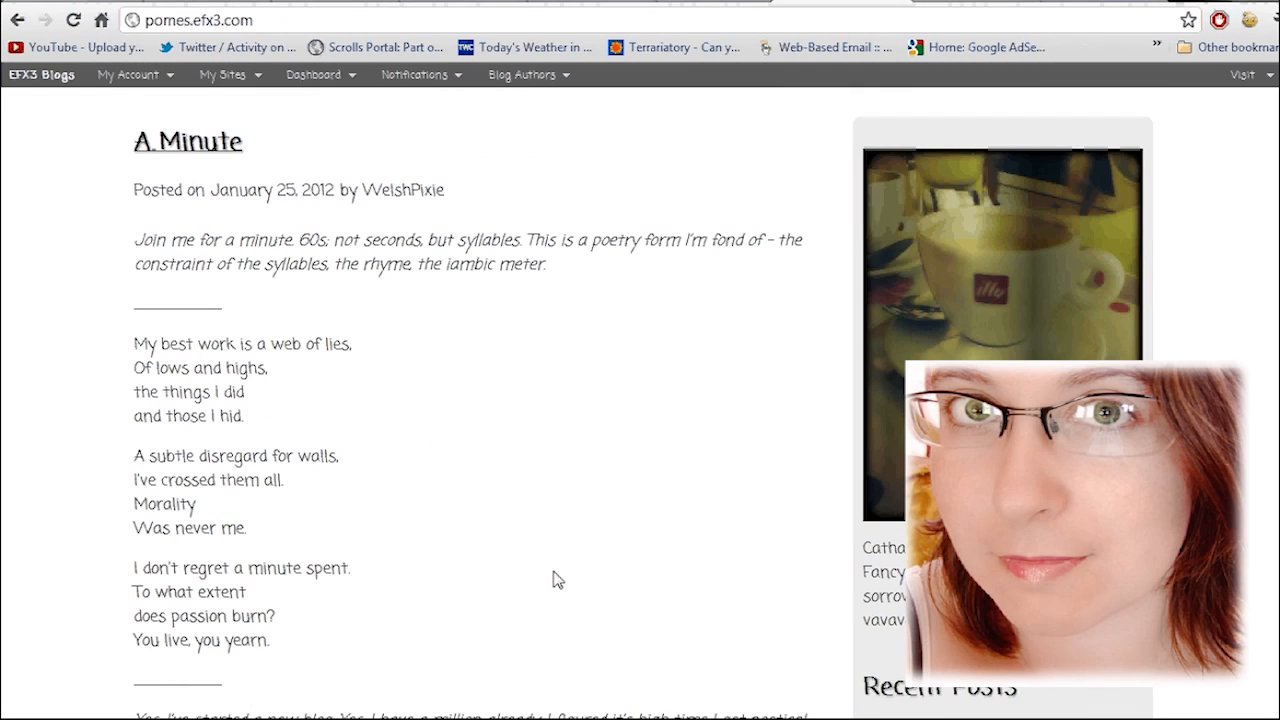
mouse_move(148, 62)
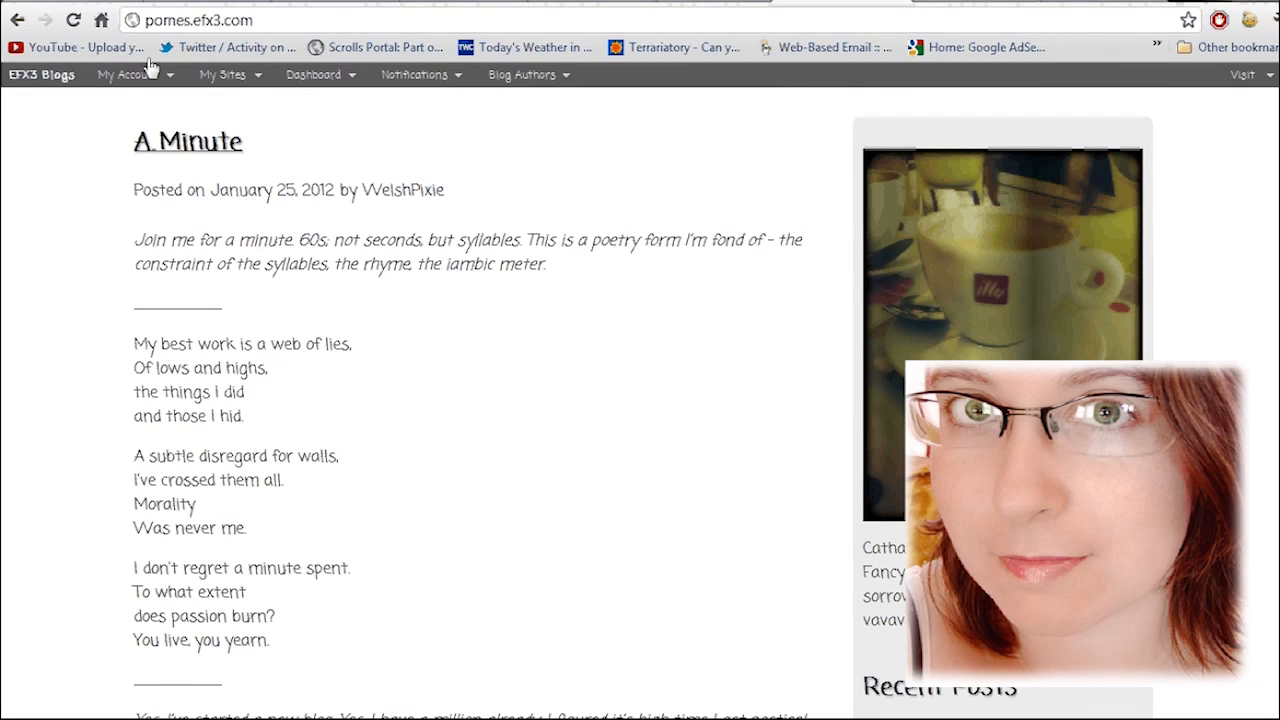
mouse_move(228, 48)
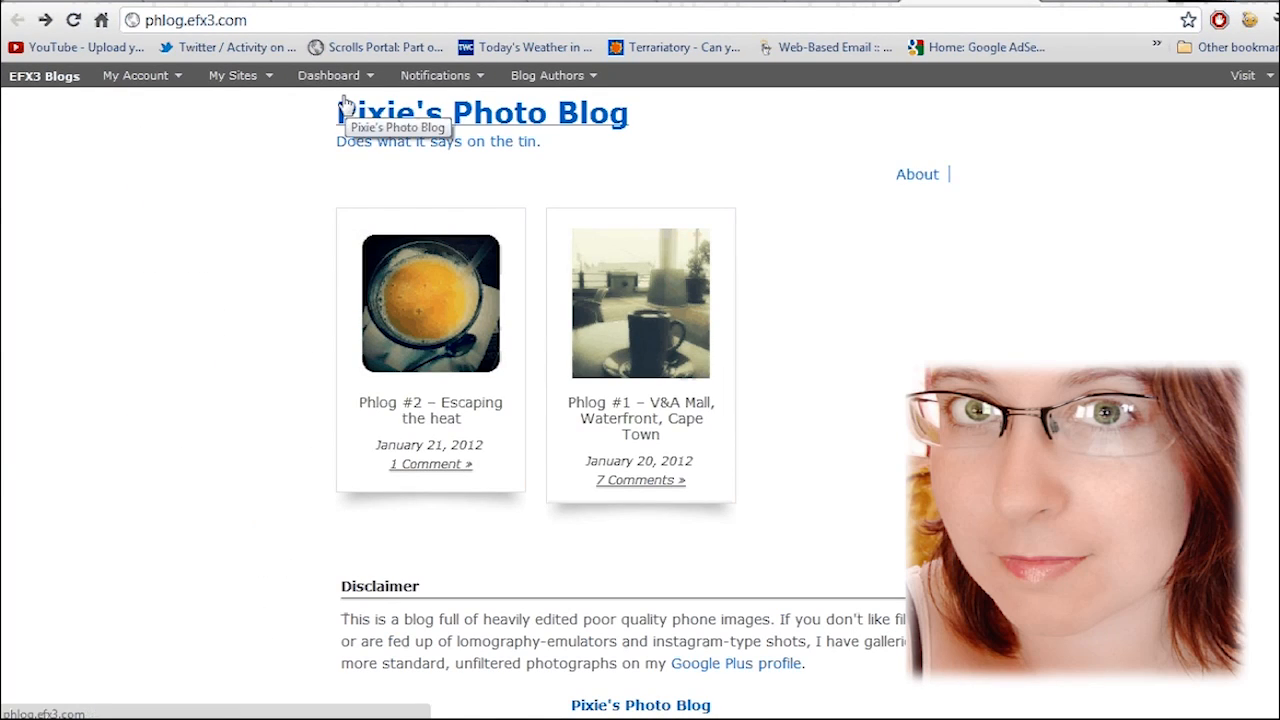
- Go to Pixie's Photo Blog and open the 'Phlog #1 – V&A Mall' post from 20 January 2012
click(234, 76)
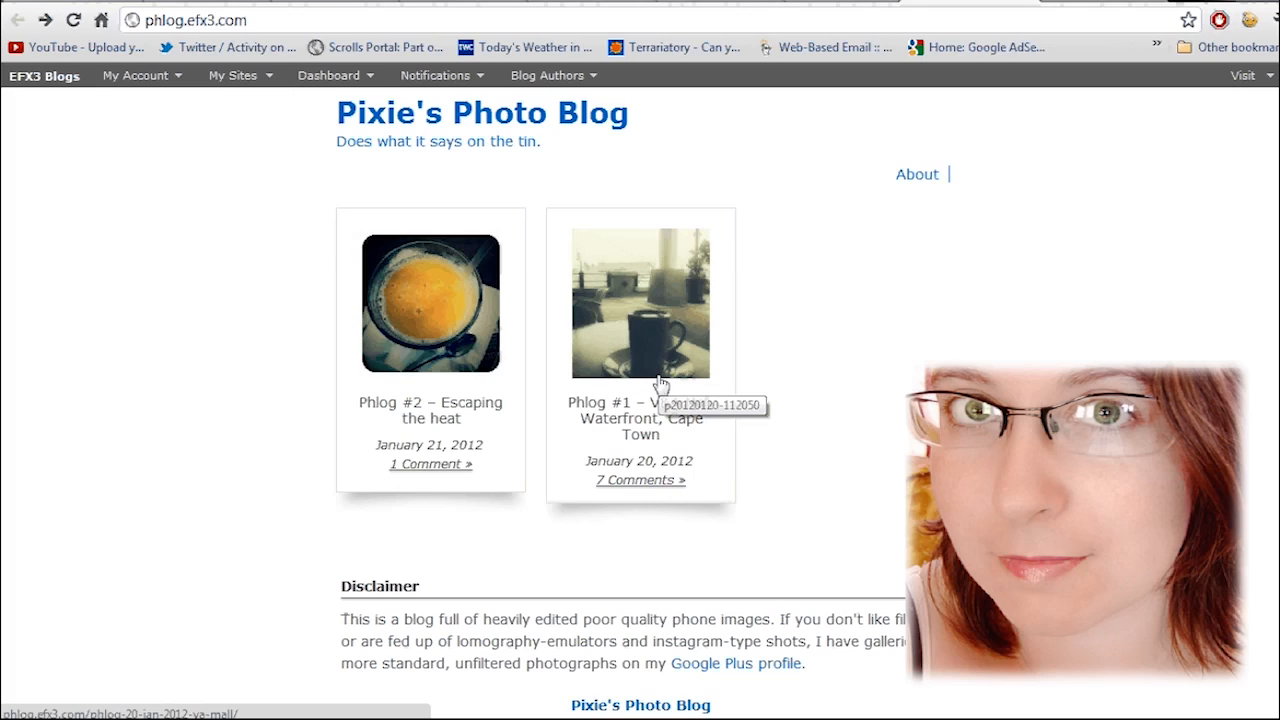
mouse_move(548, 292)
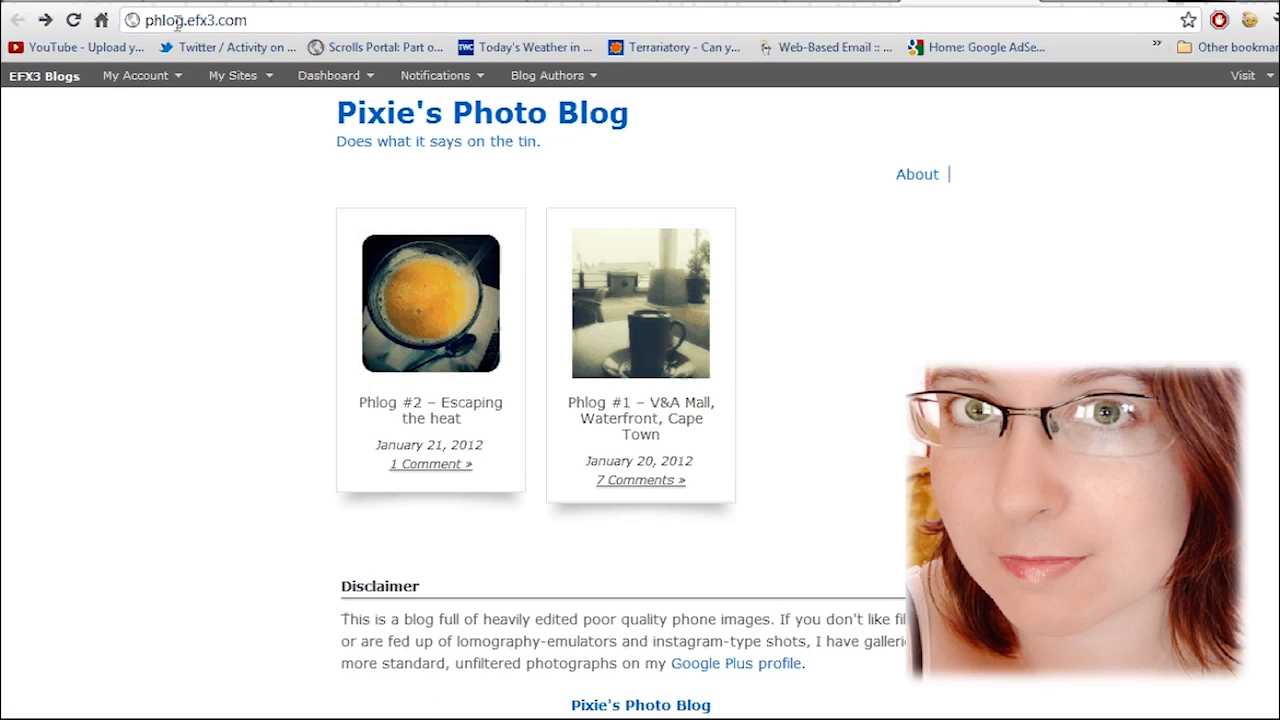
mouse_move(390, 276)
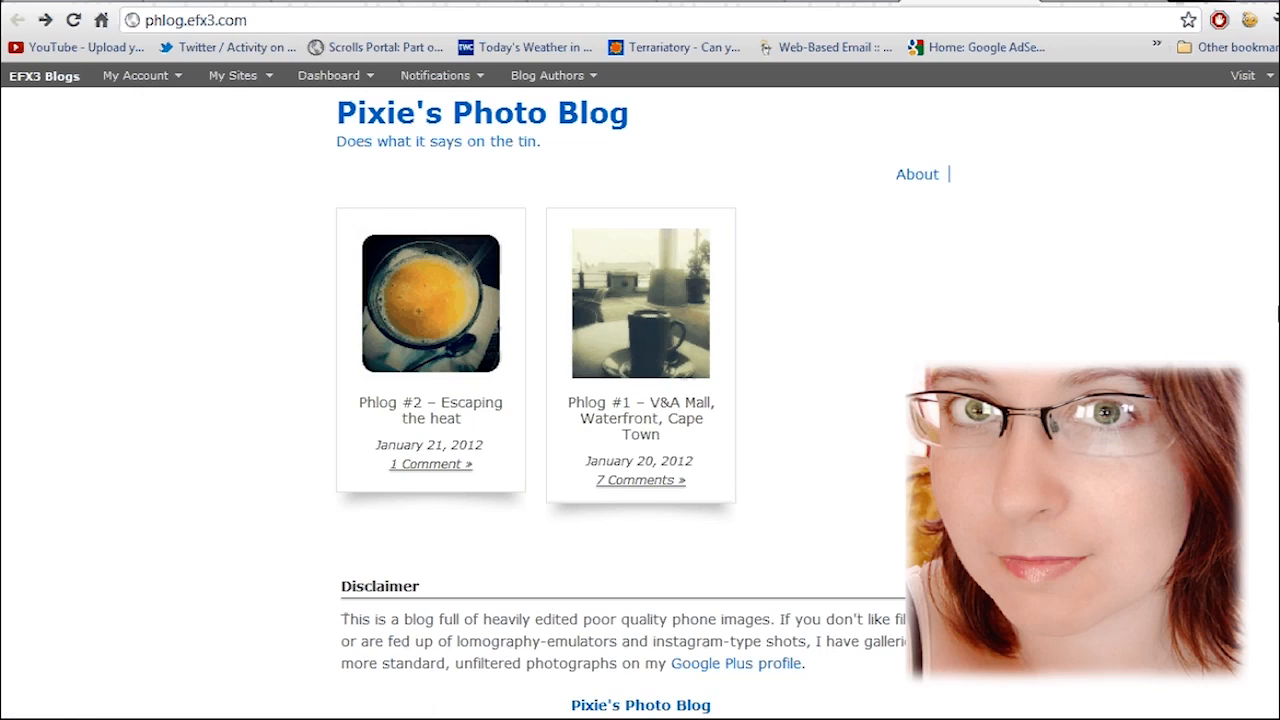
mouse_move(808, 320)
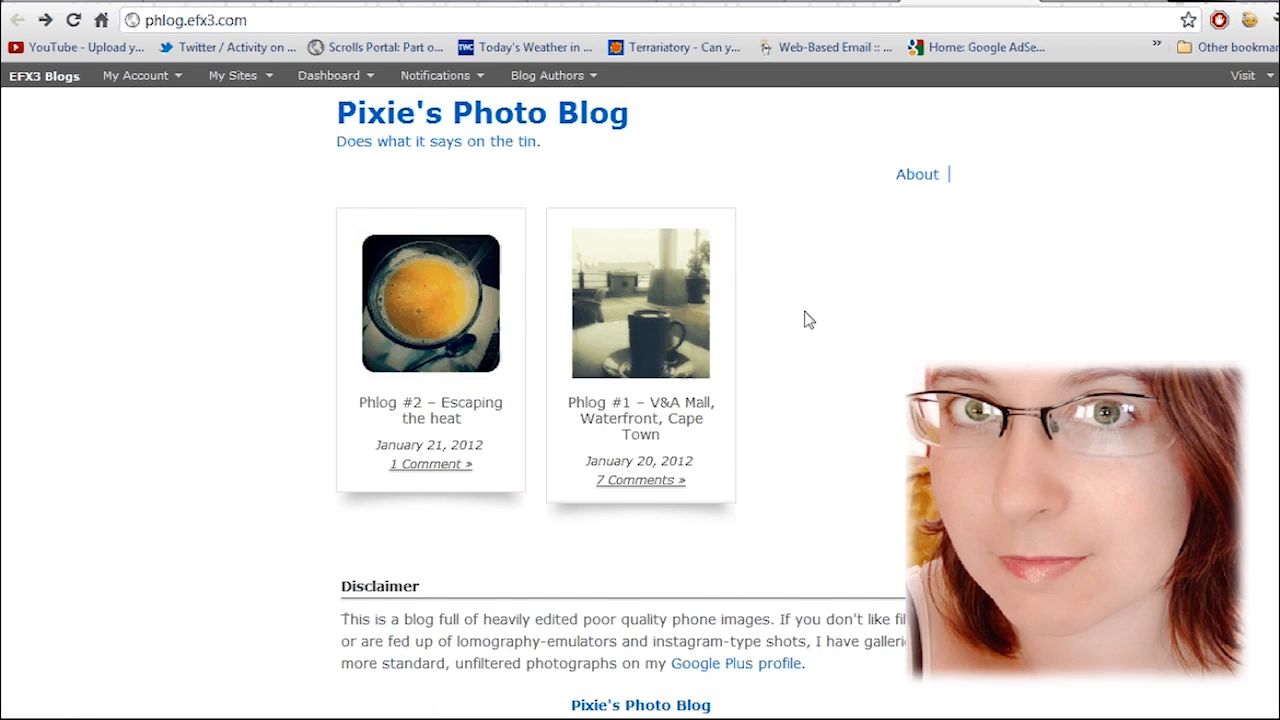
mouse_move(656, 324)
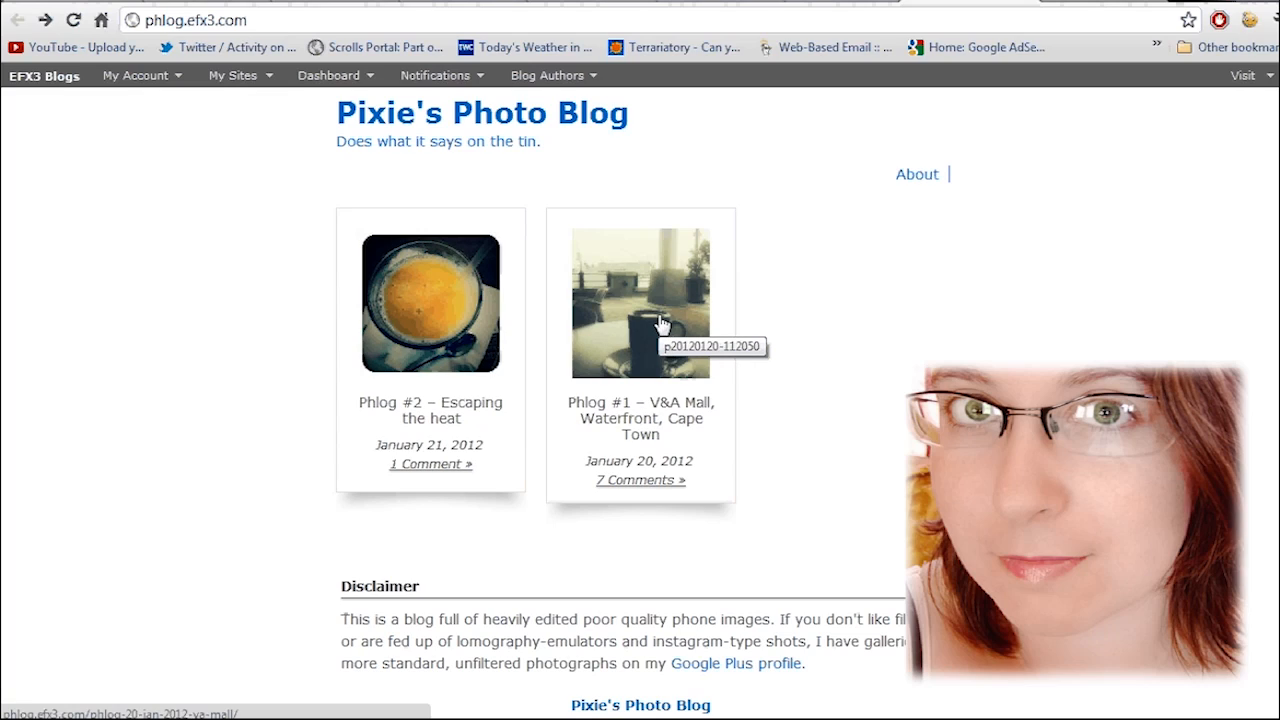
click(640, 302)
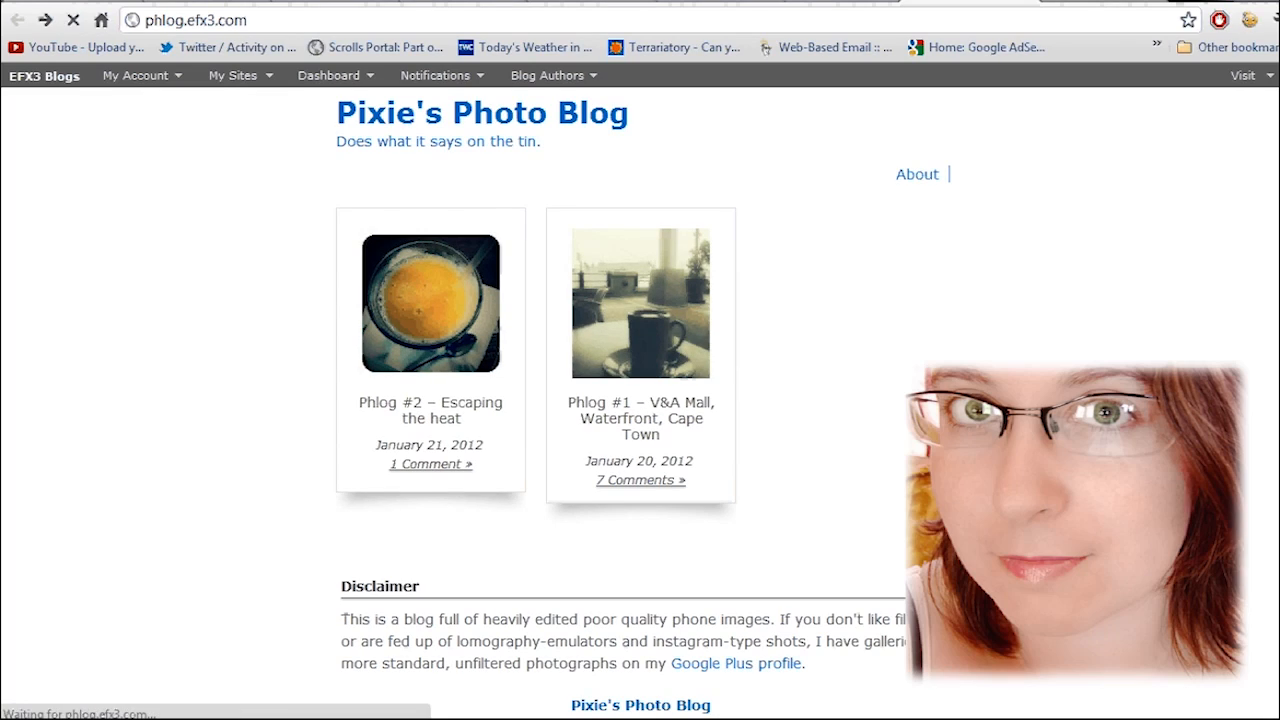
click(640, 304)
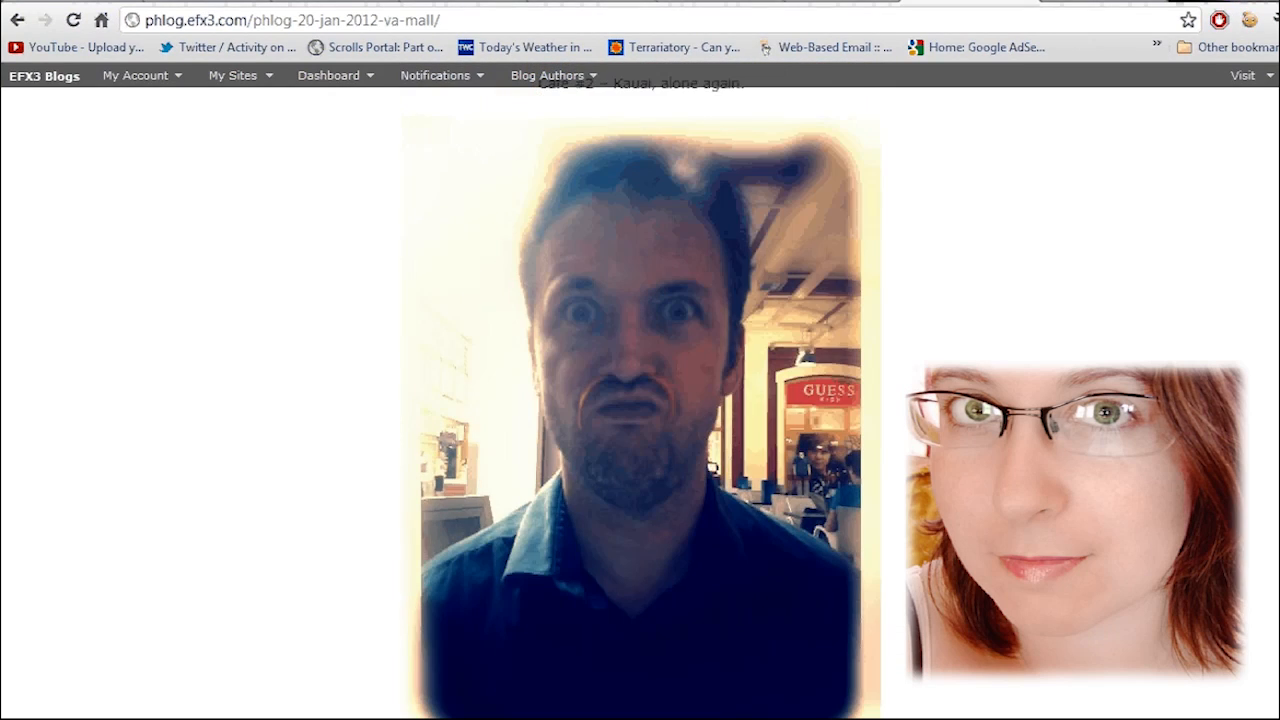
- Scroll down through the mall post's photos and captions
scroll(down, 3)
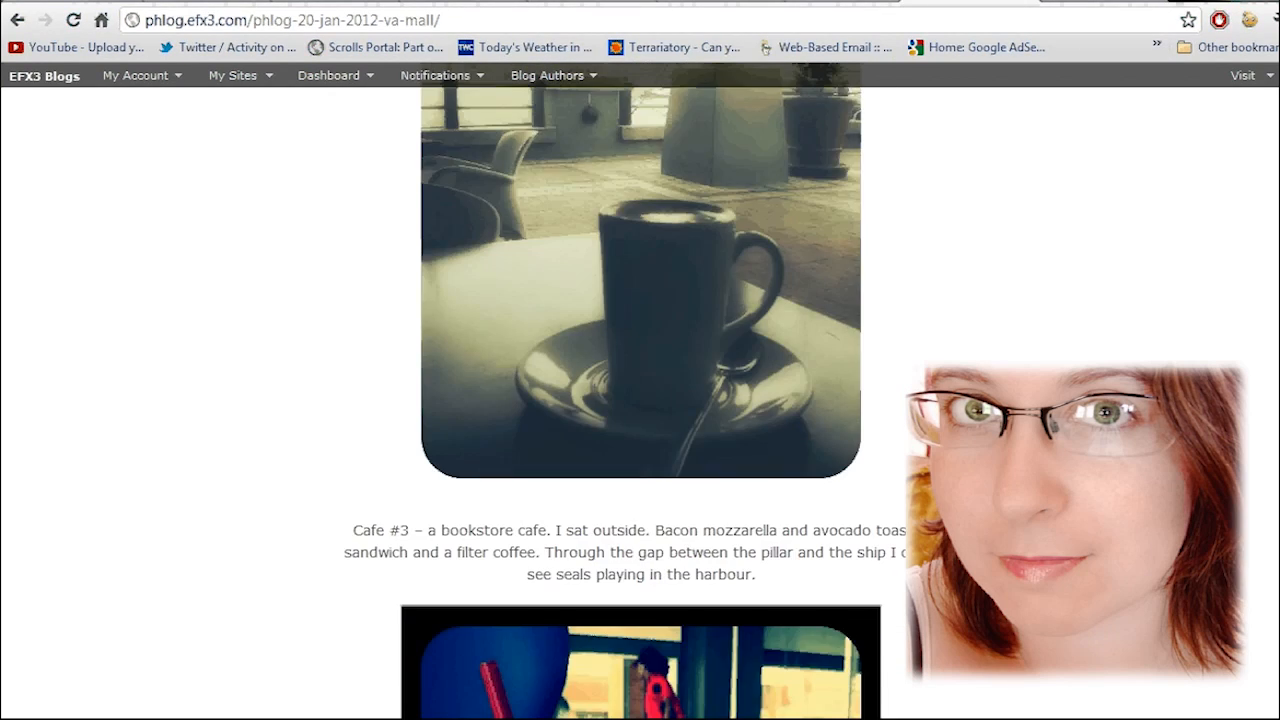
scroll(down, 3)
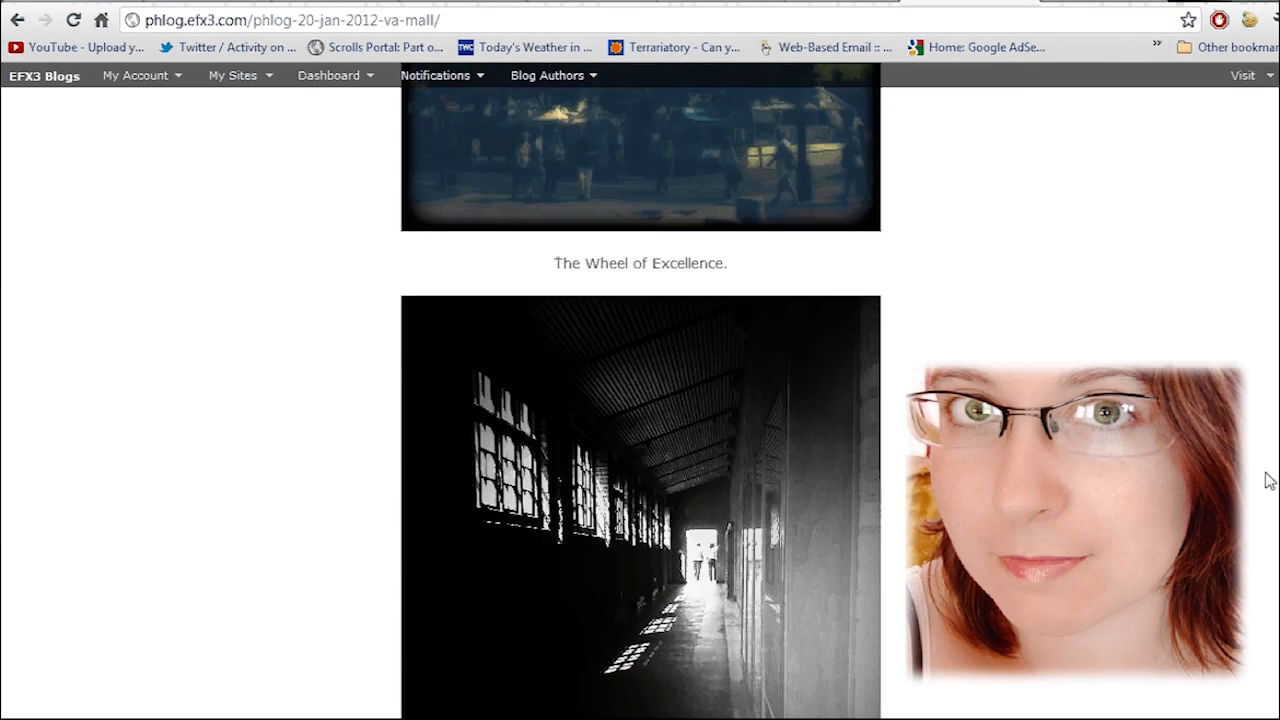
scroll(down, 3)
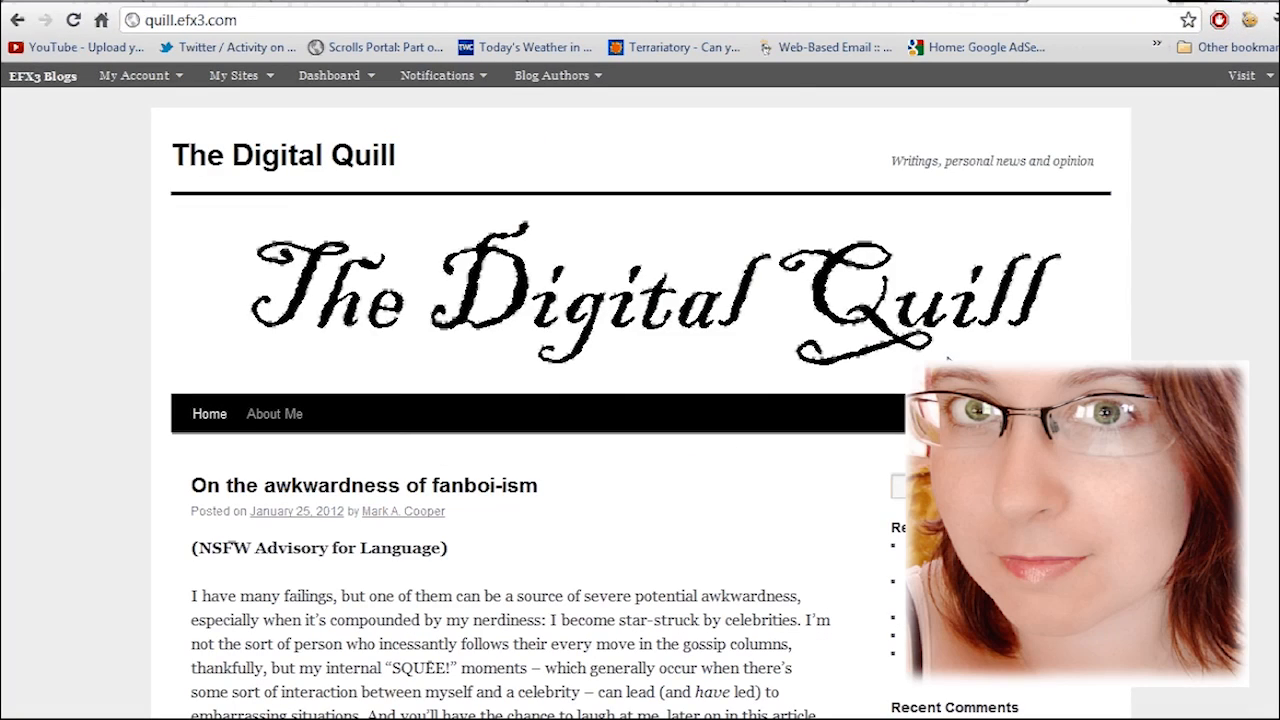
mouse_move(372, 468)
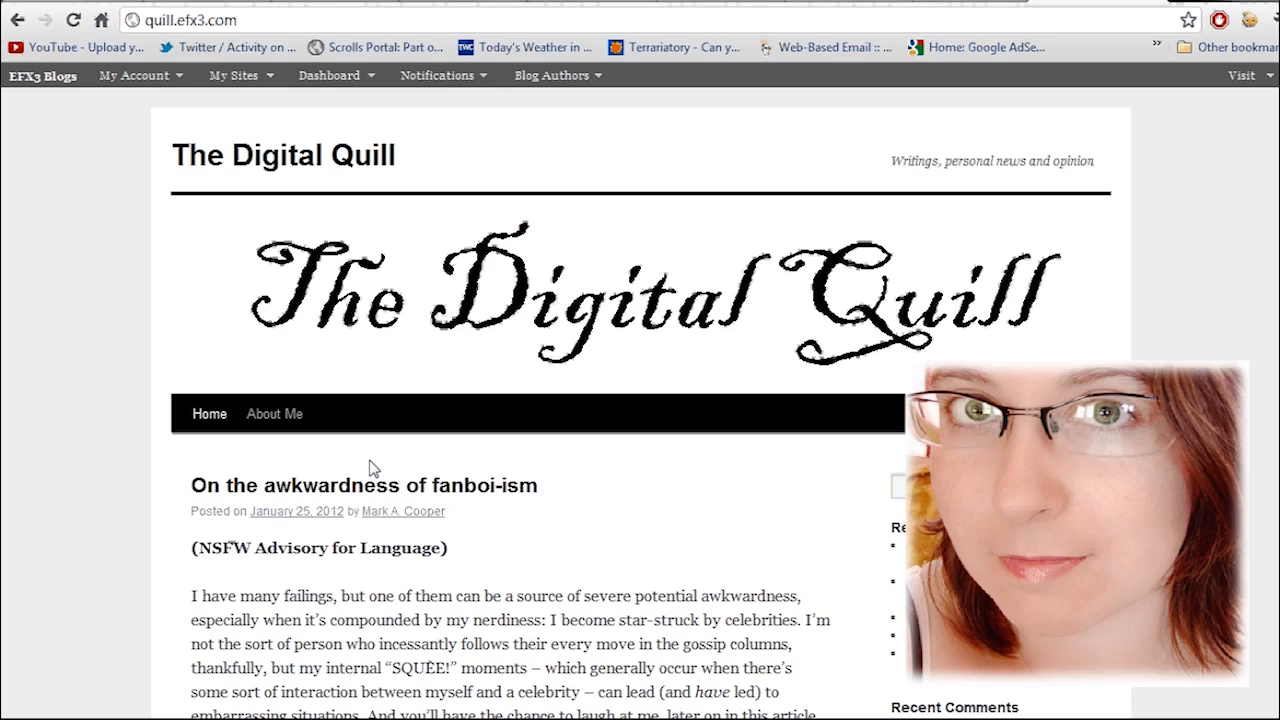
mouse_move(360, 452)
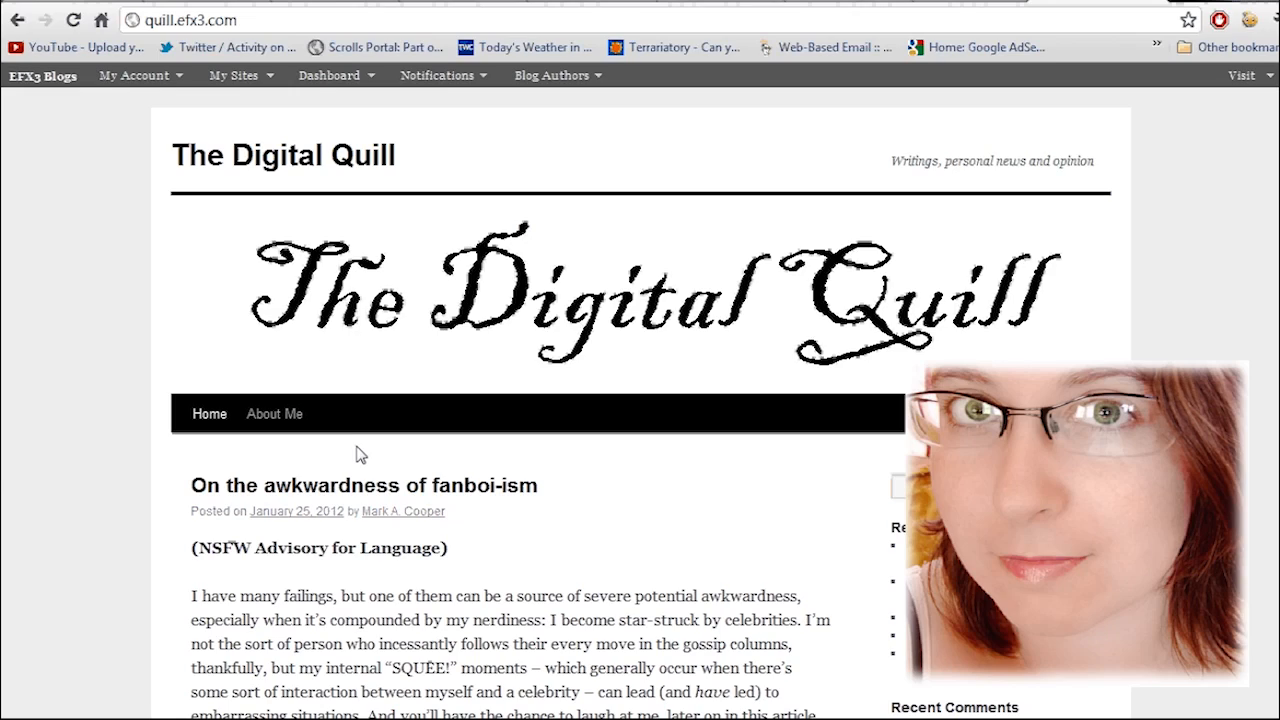
mouse_move(592, 588)
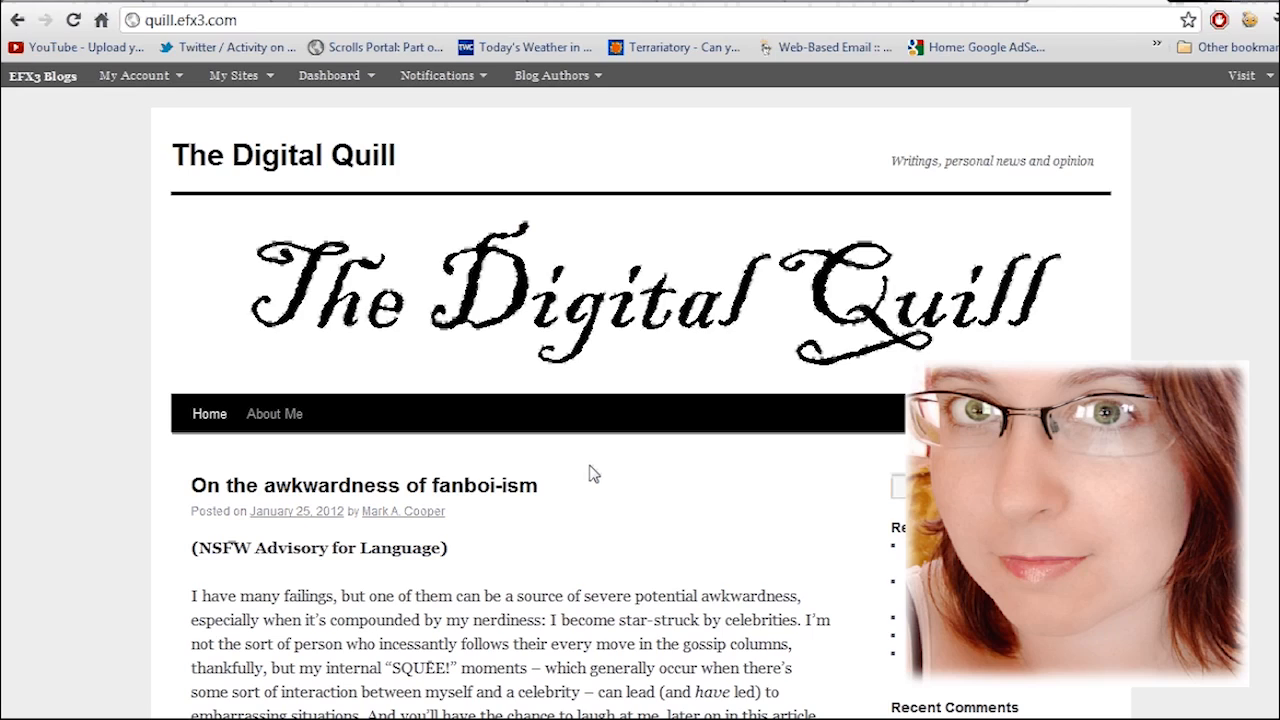
- Scroll through The Digital Quill's recent posts, including 'Too Much Nerd', and back toward the header
scroll(down, 3)
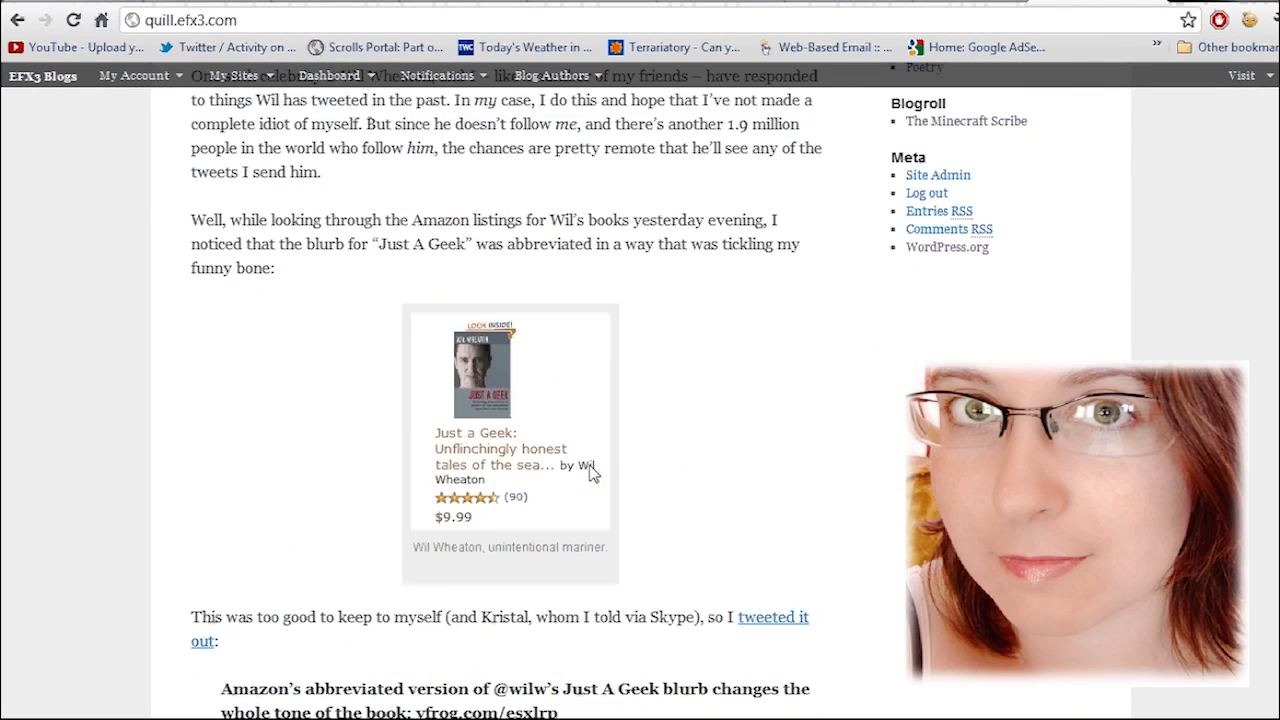
scroll(down, 3)
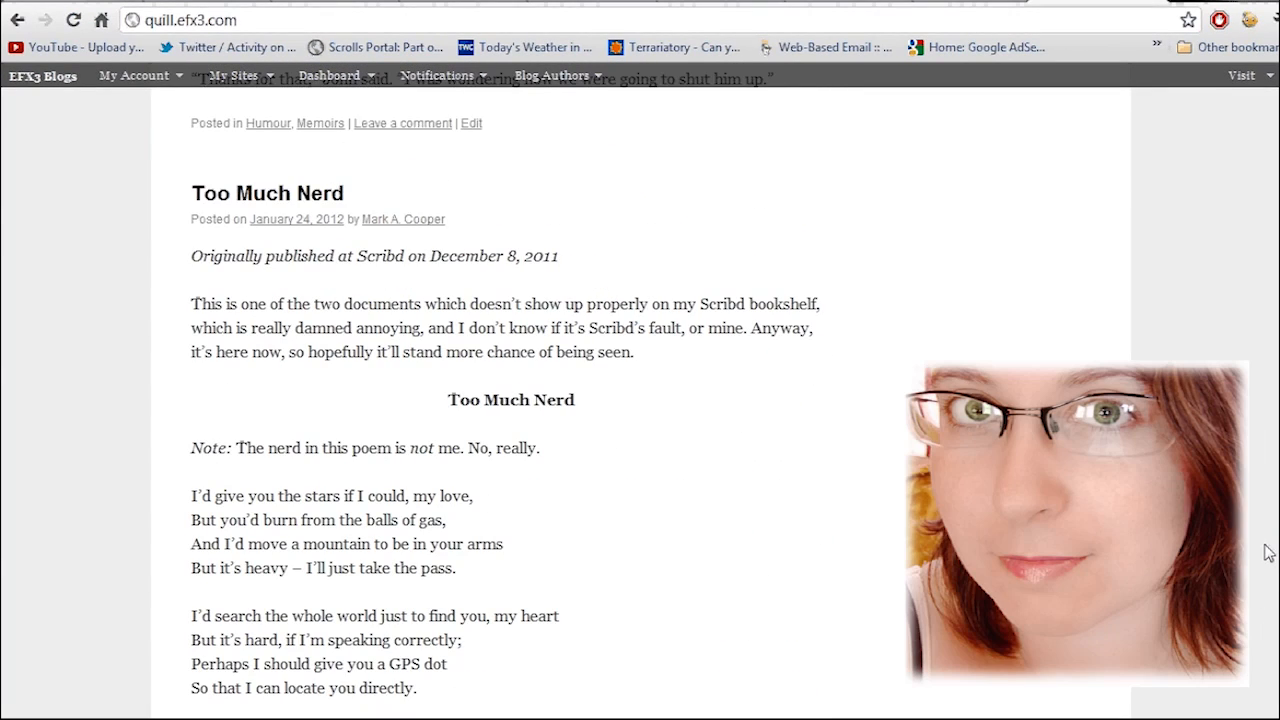
scroll(down, 3)
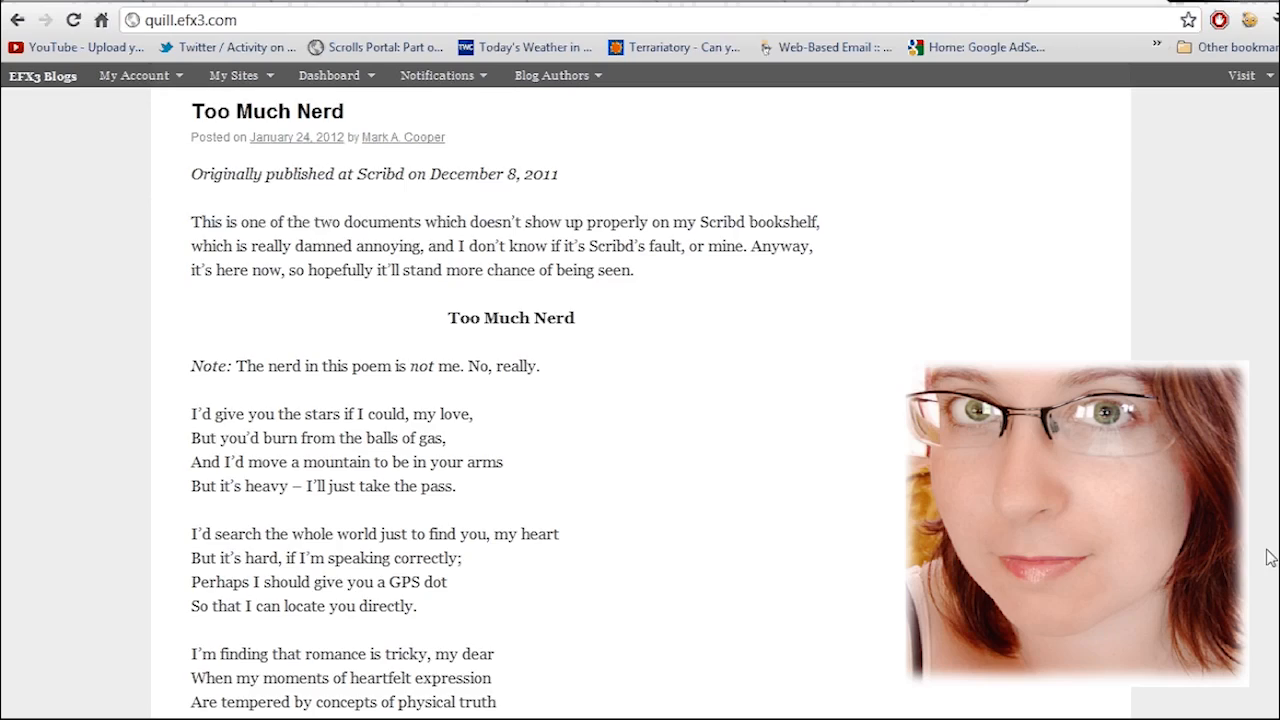
scroll(down, 3)
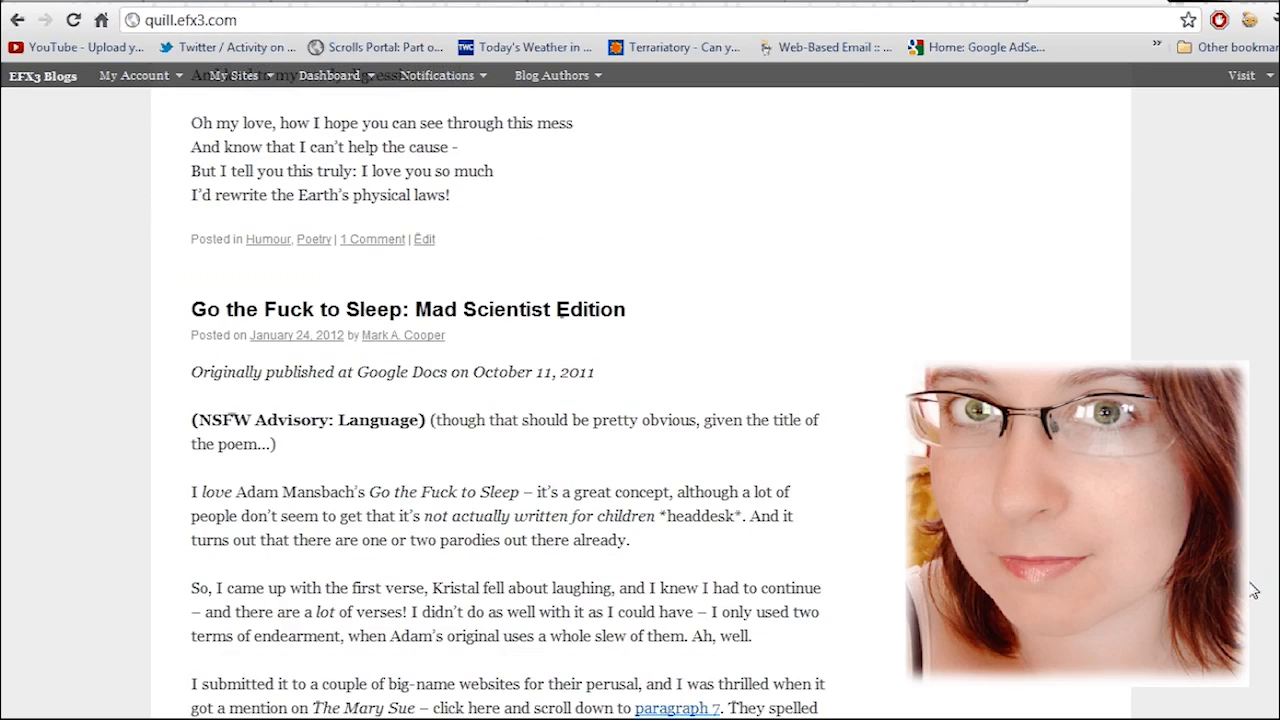
scroll(down, 3)
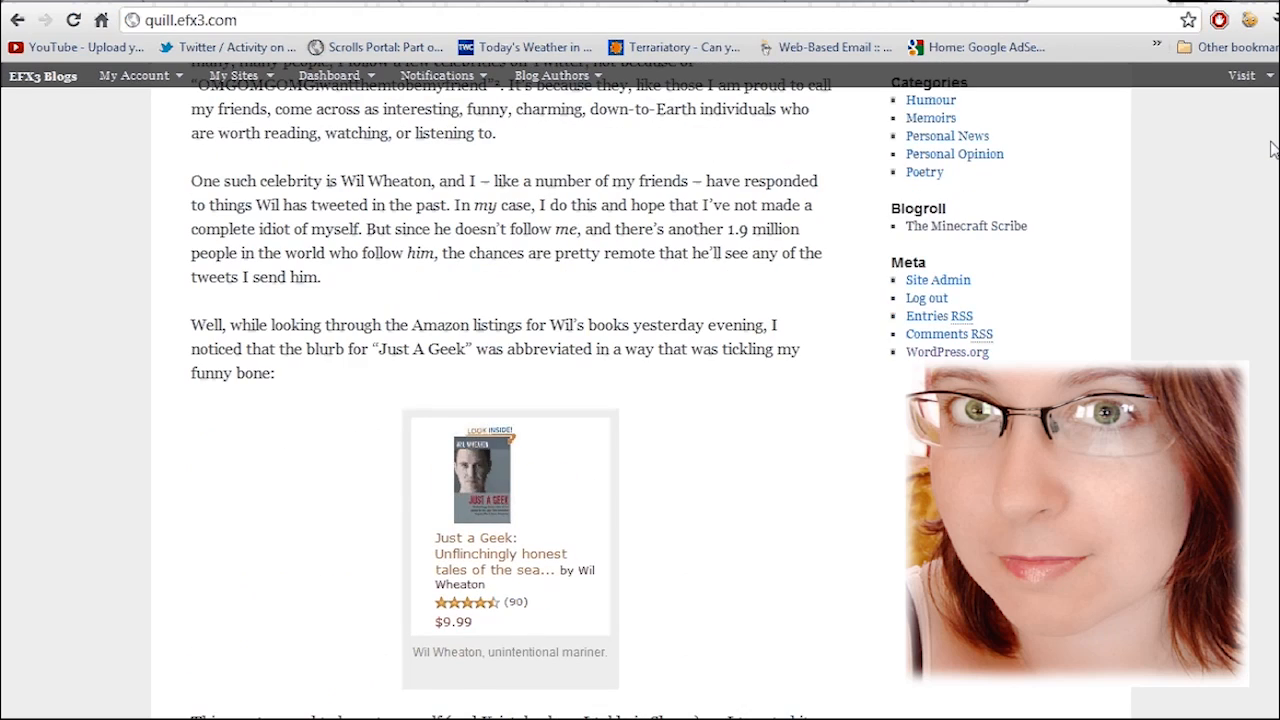
scroll(up, 3)
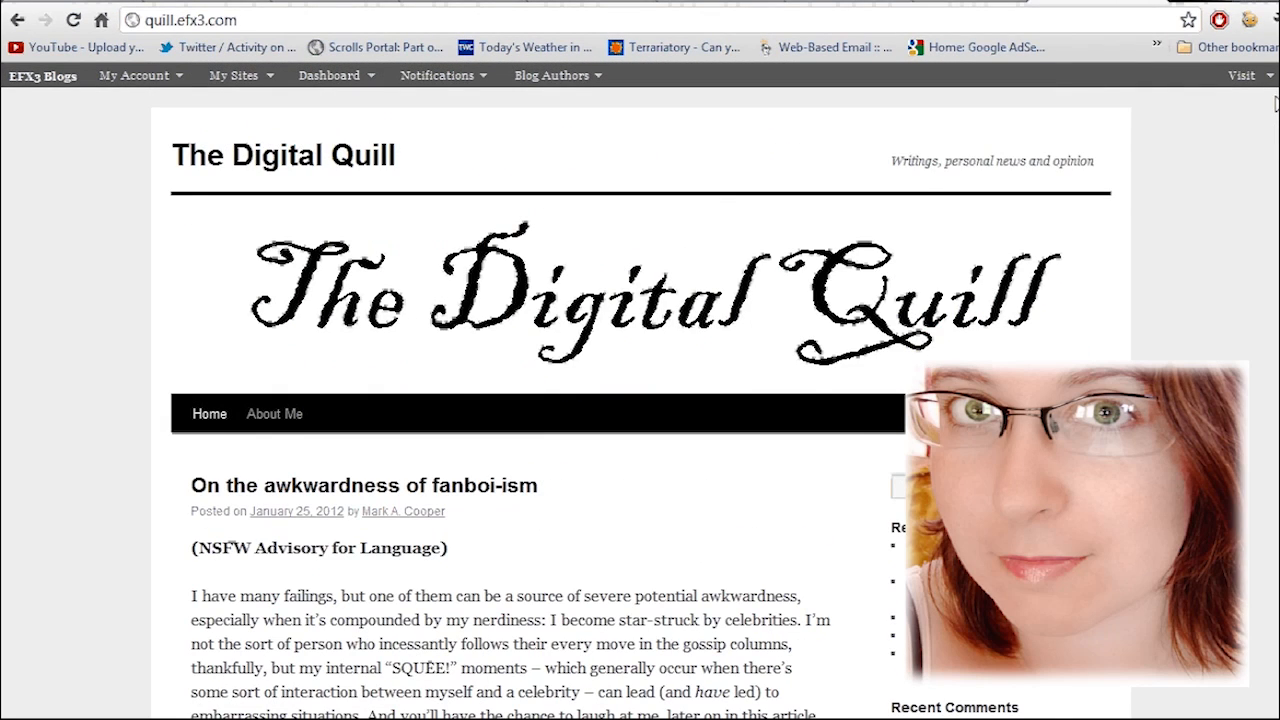
scroll(down, 3)
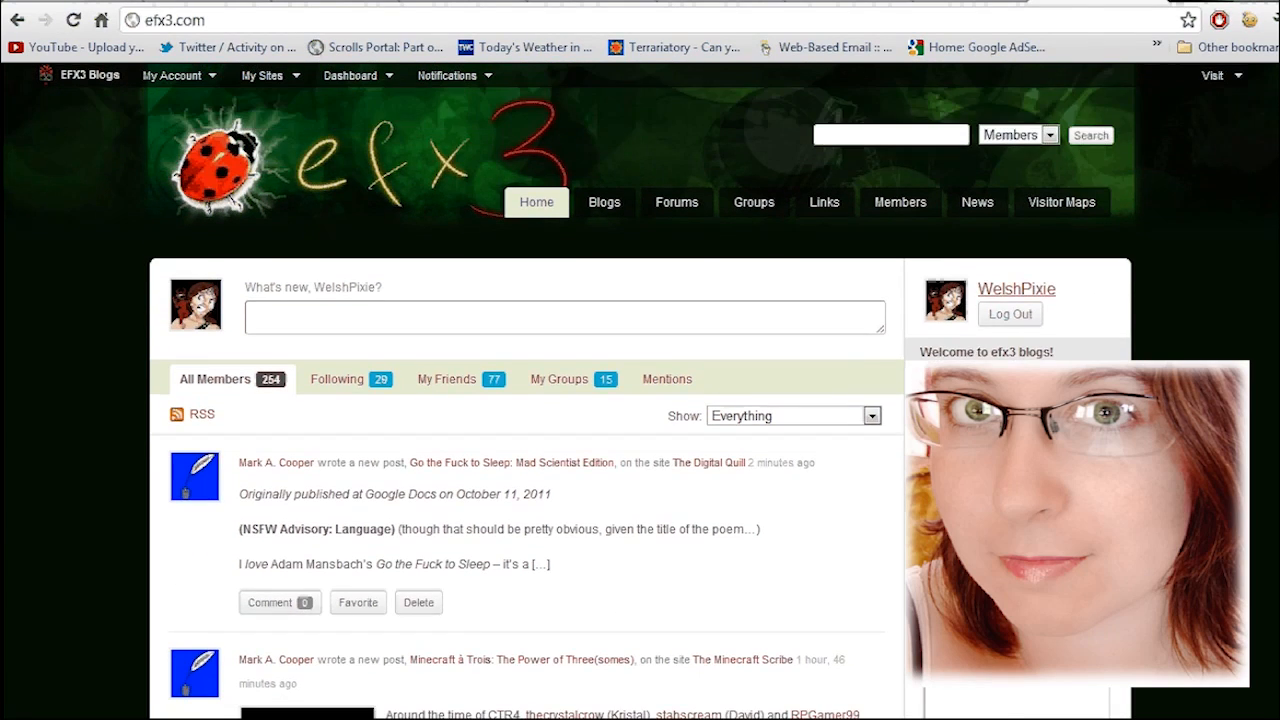
- Scroll up to the efx3 Home tab's All Members activity stream
scroll(up, 3)
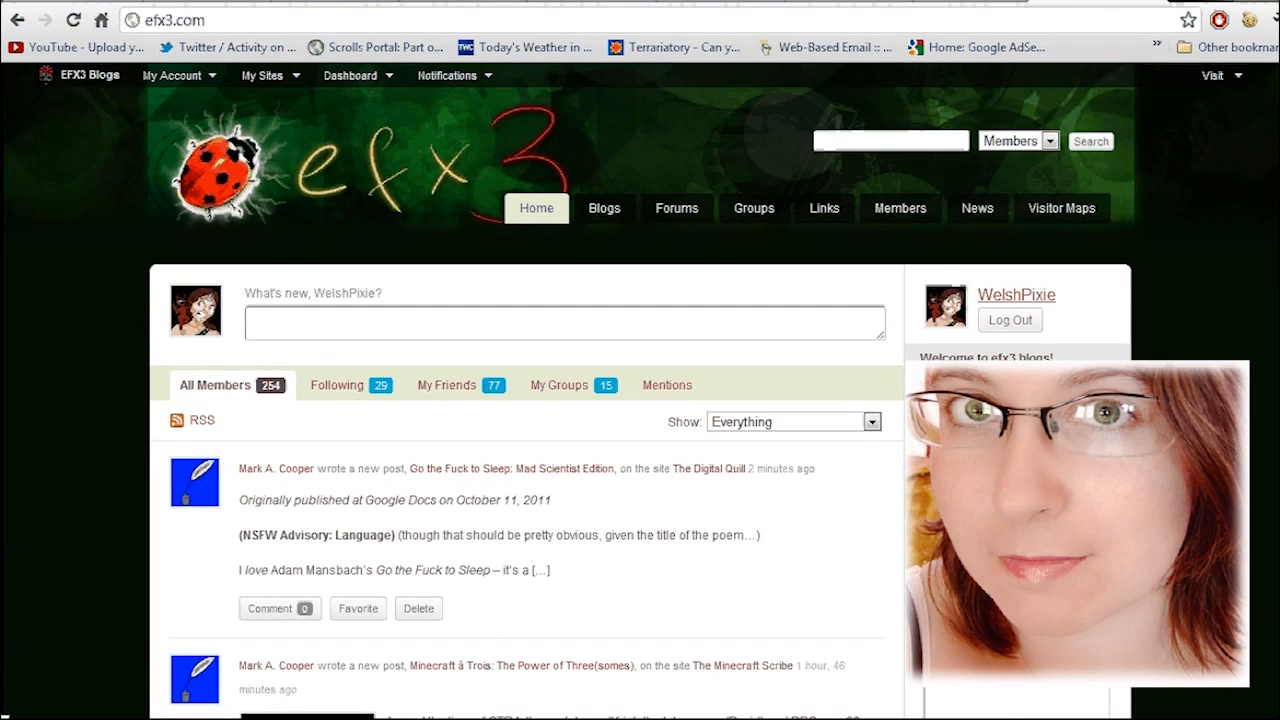
mouse_move(836, 244)
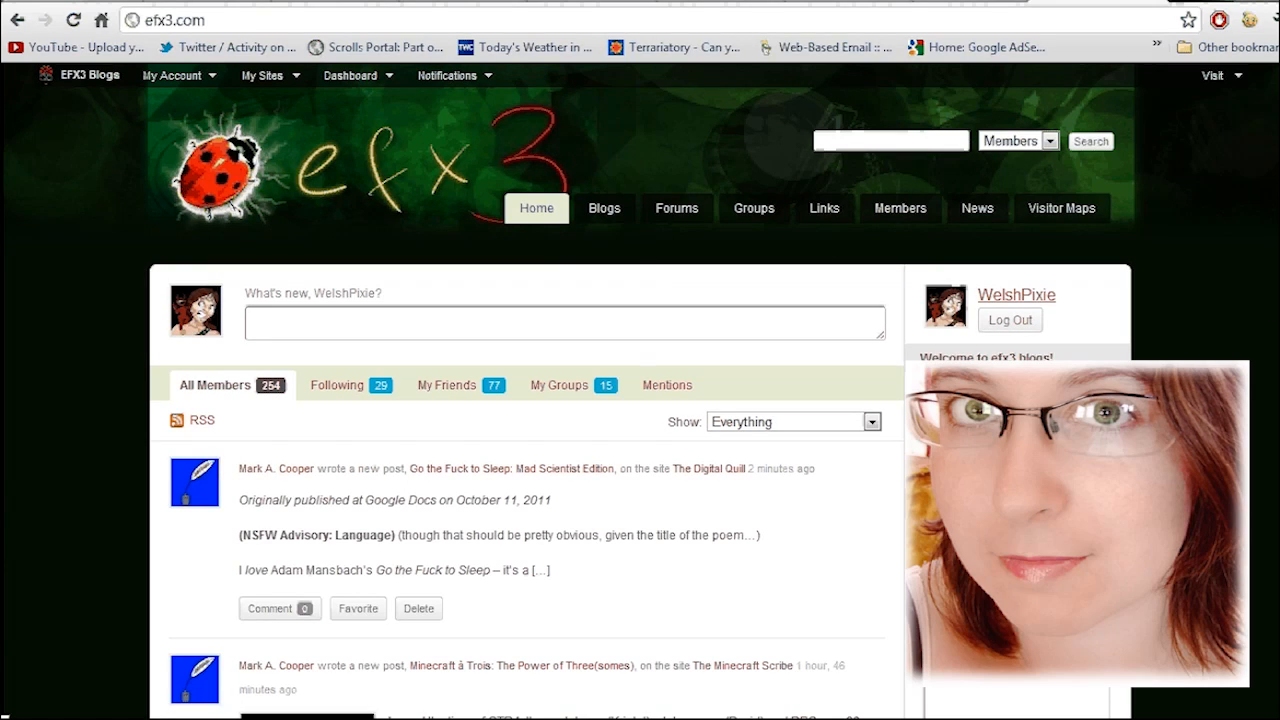
mouse_move(598, 212)
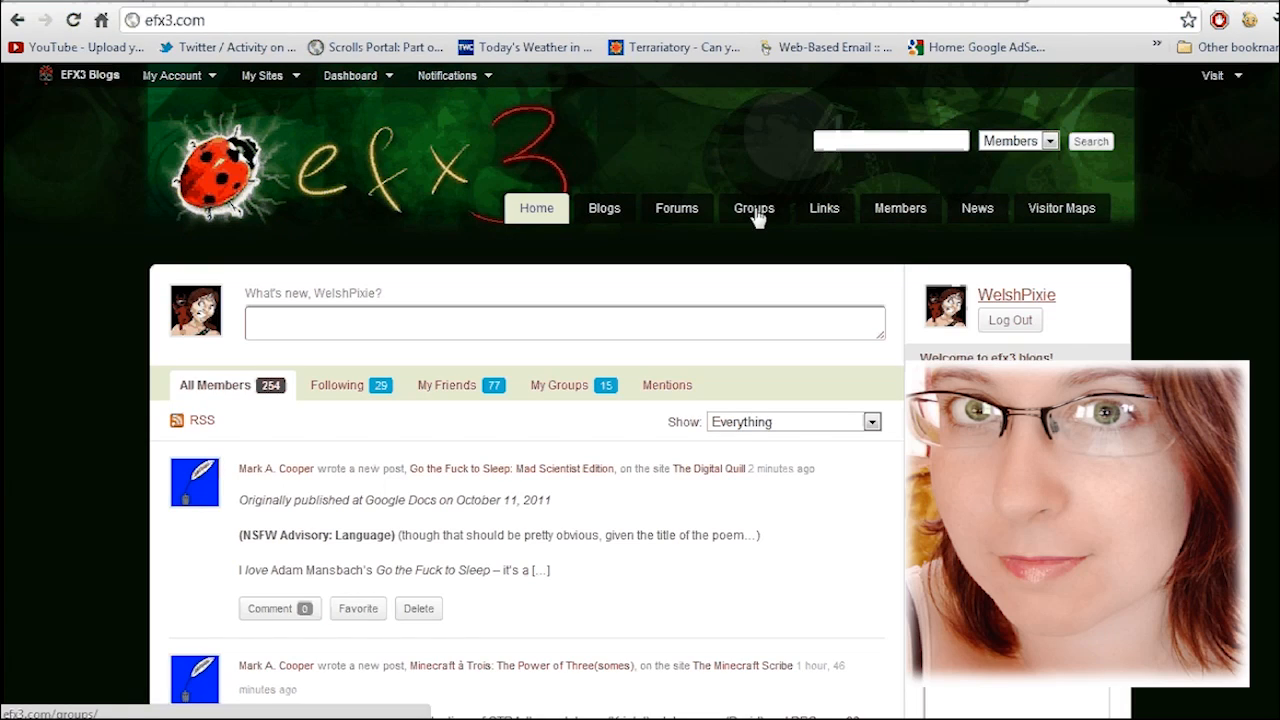
mouse_move(912, 216)
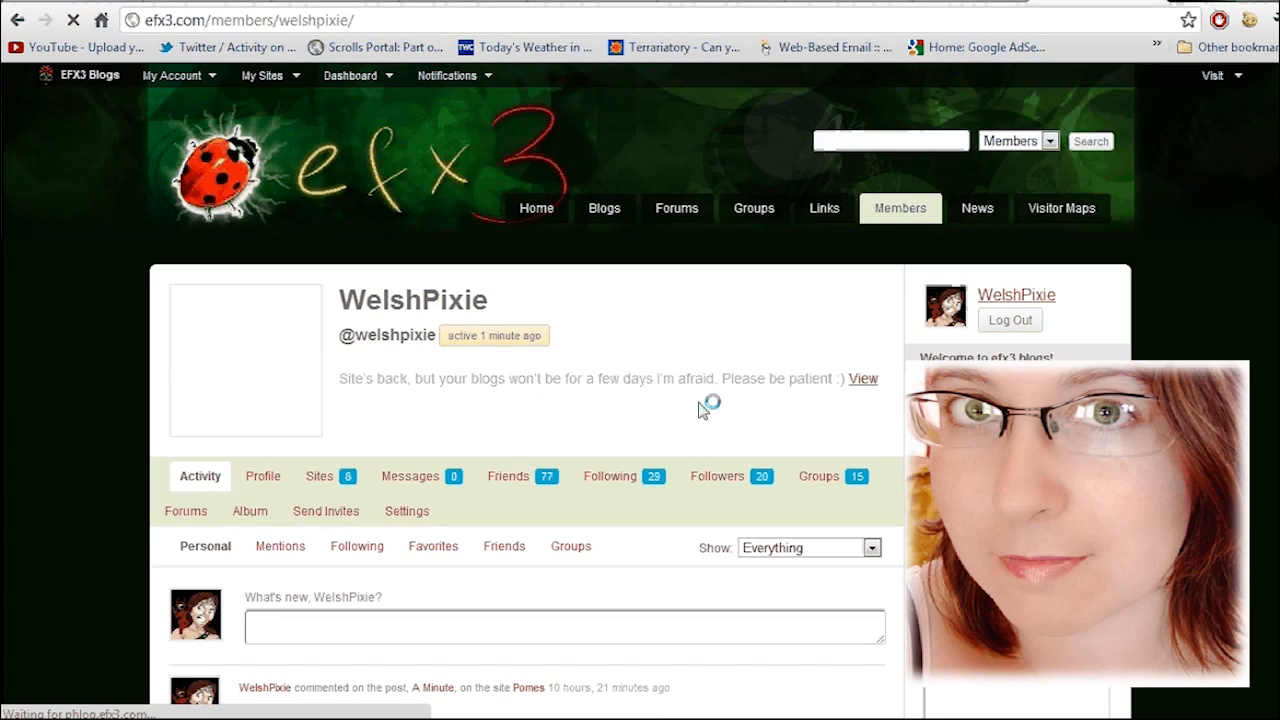
mouse_move(432, 398)
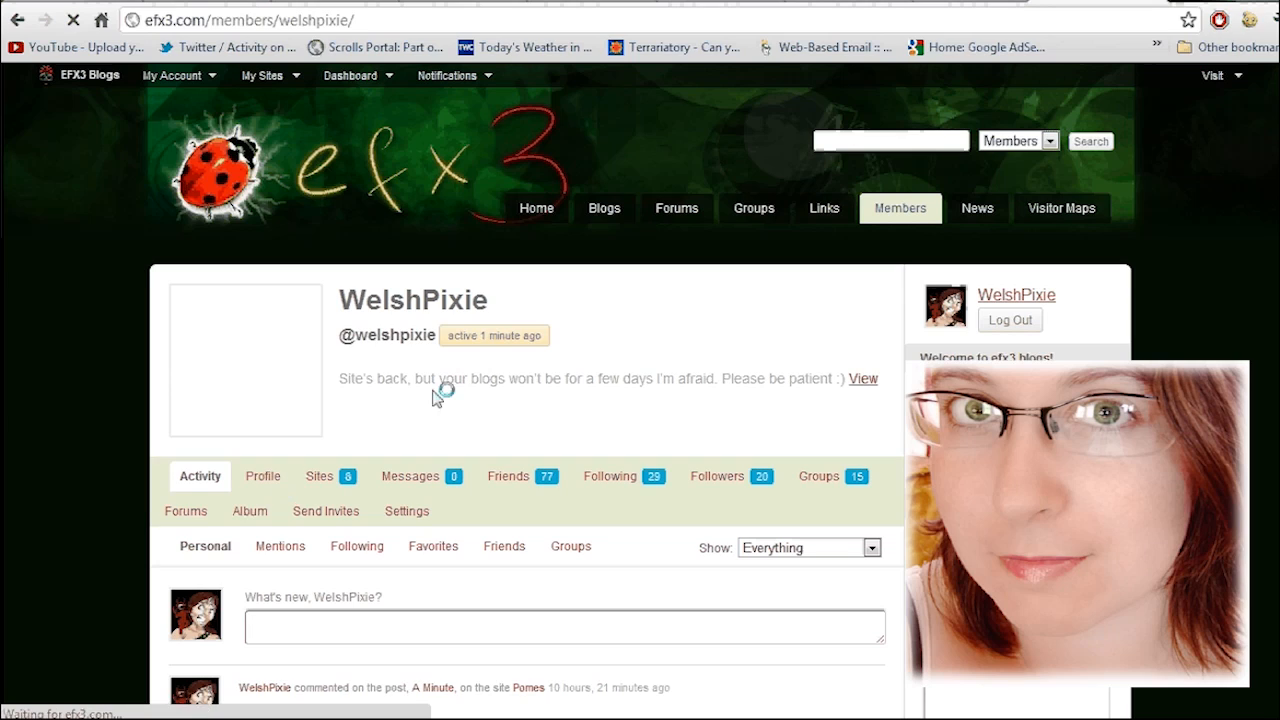
scroll(down, 3)
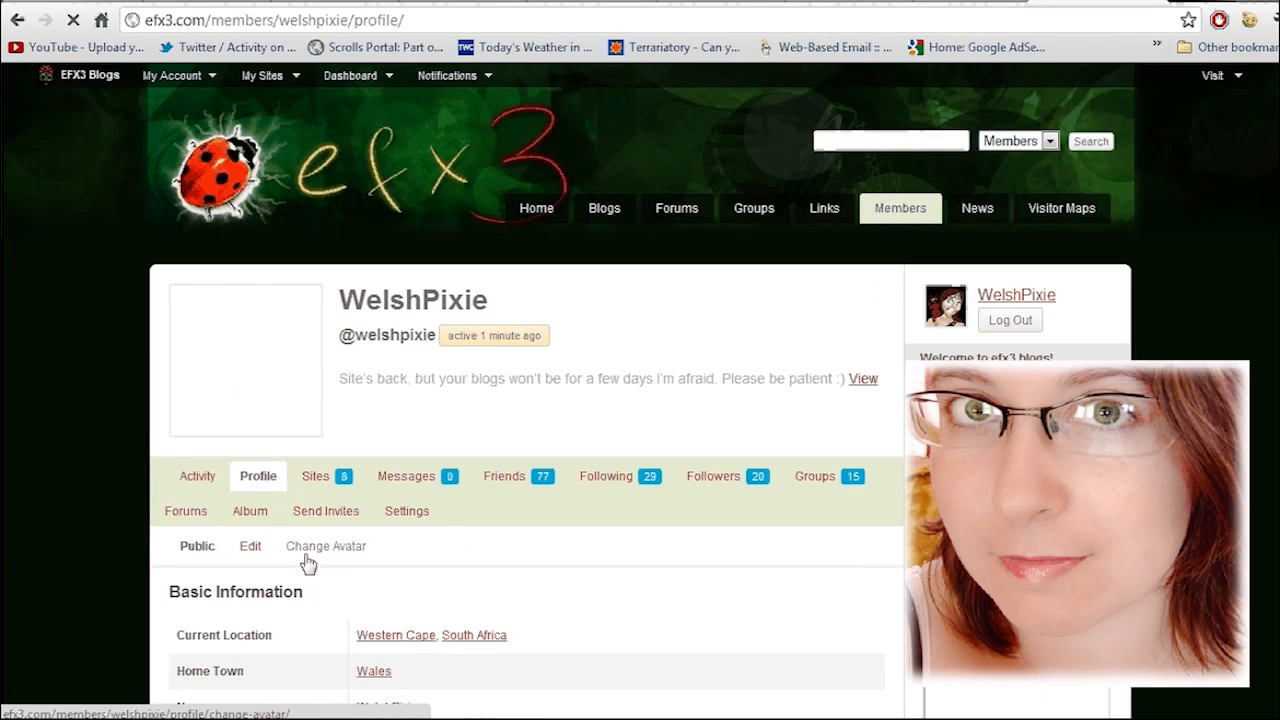
scroll(down, 3)
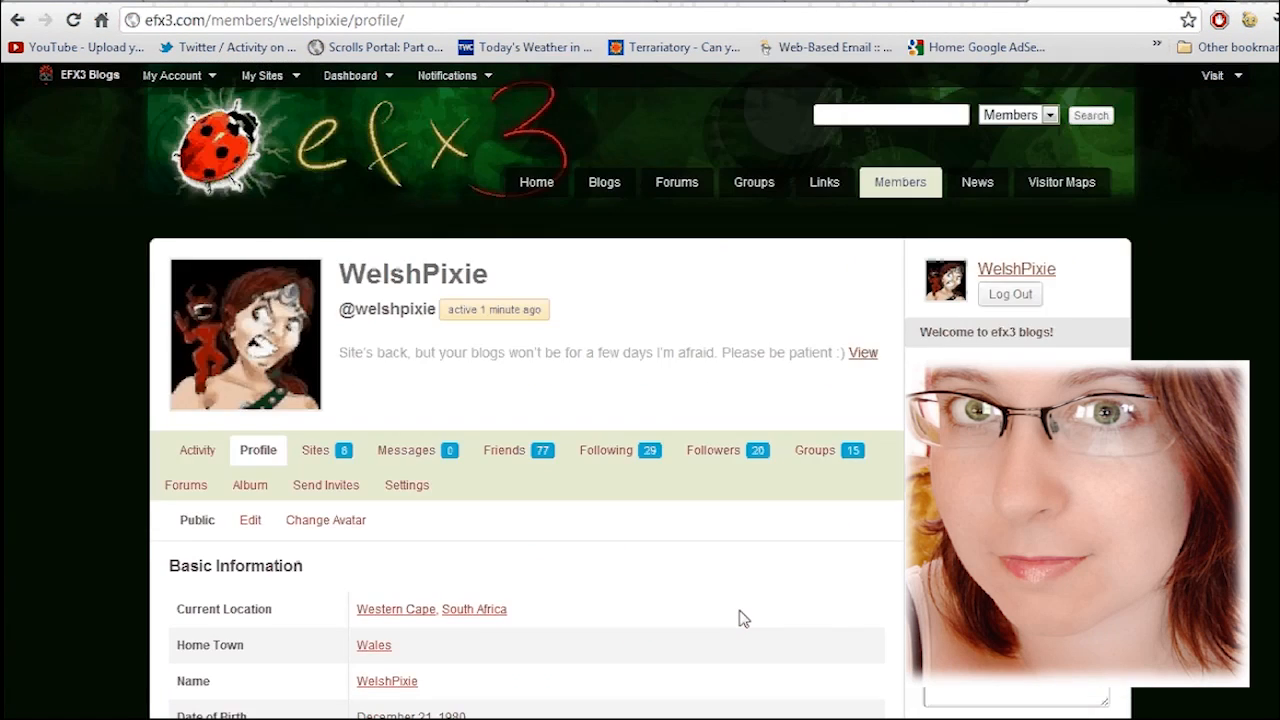
scroll(down, 3)
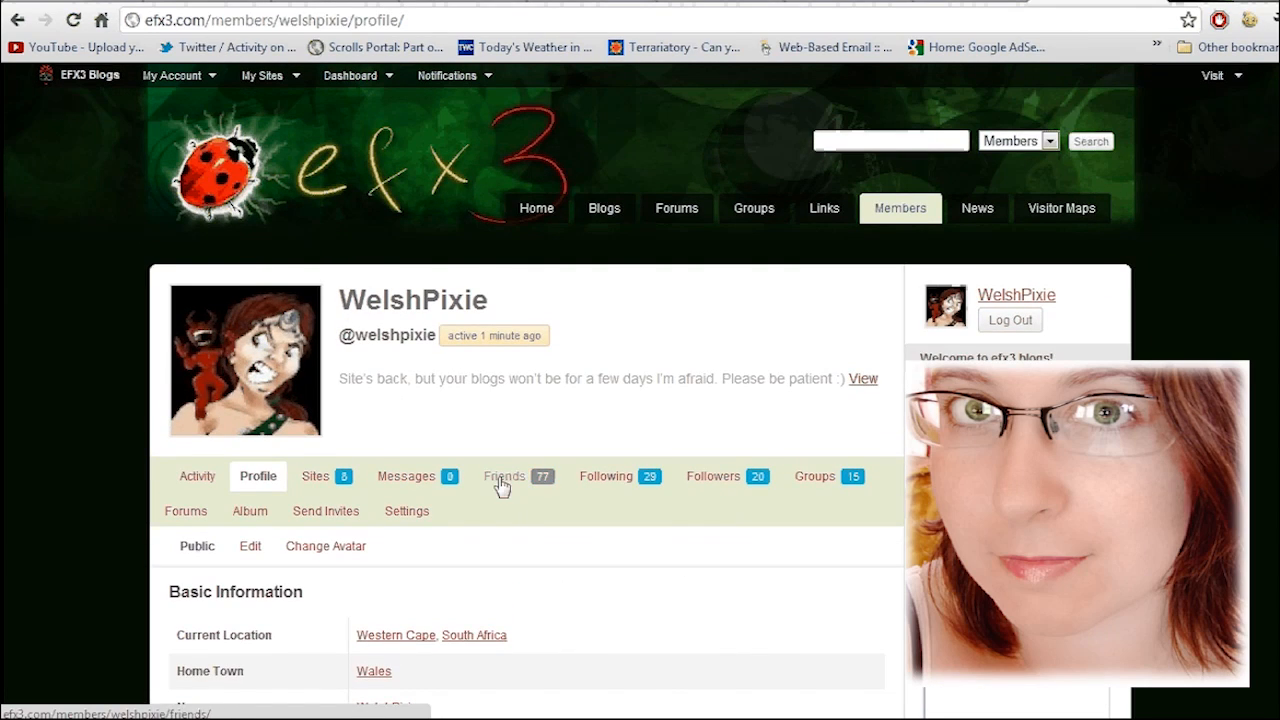
click(504, 476)
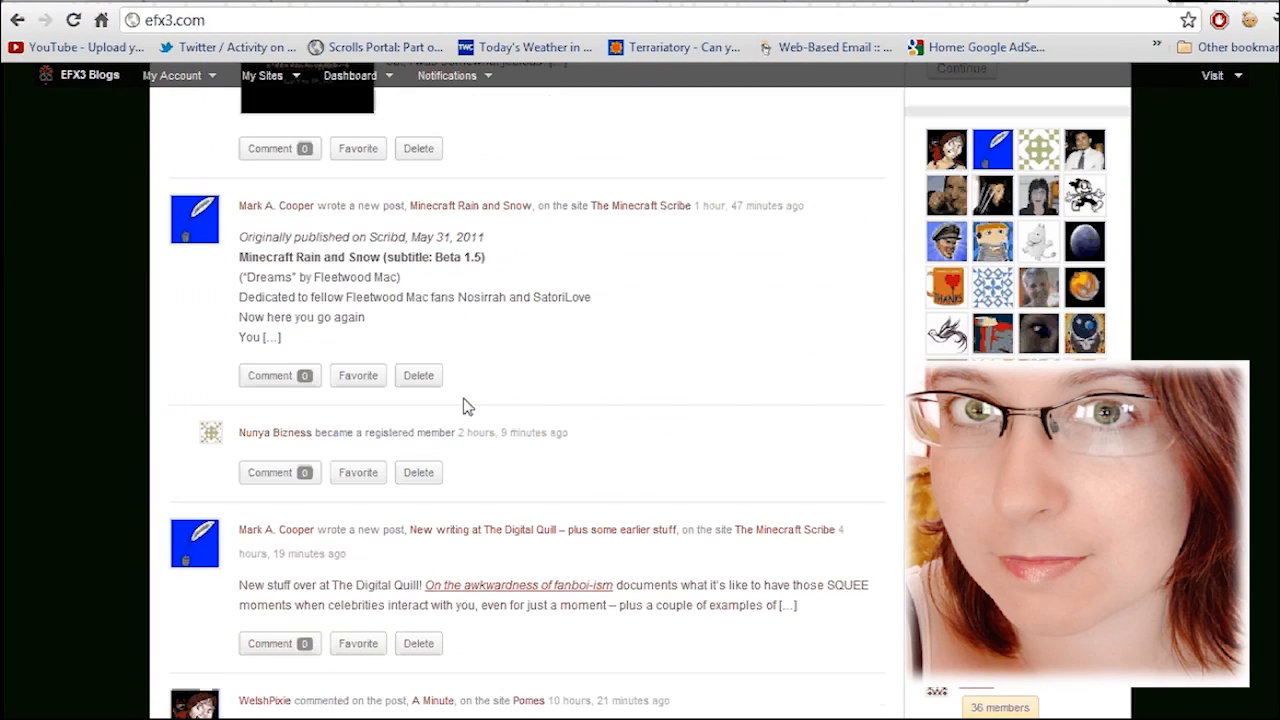
- Scroll further down the activity feed to WelshPixie's comment replies on 'A Minute'
scroll(down, 3)
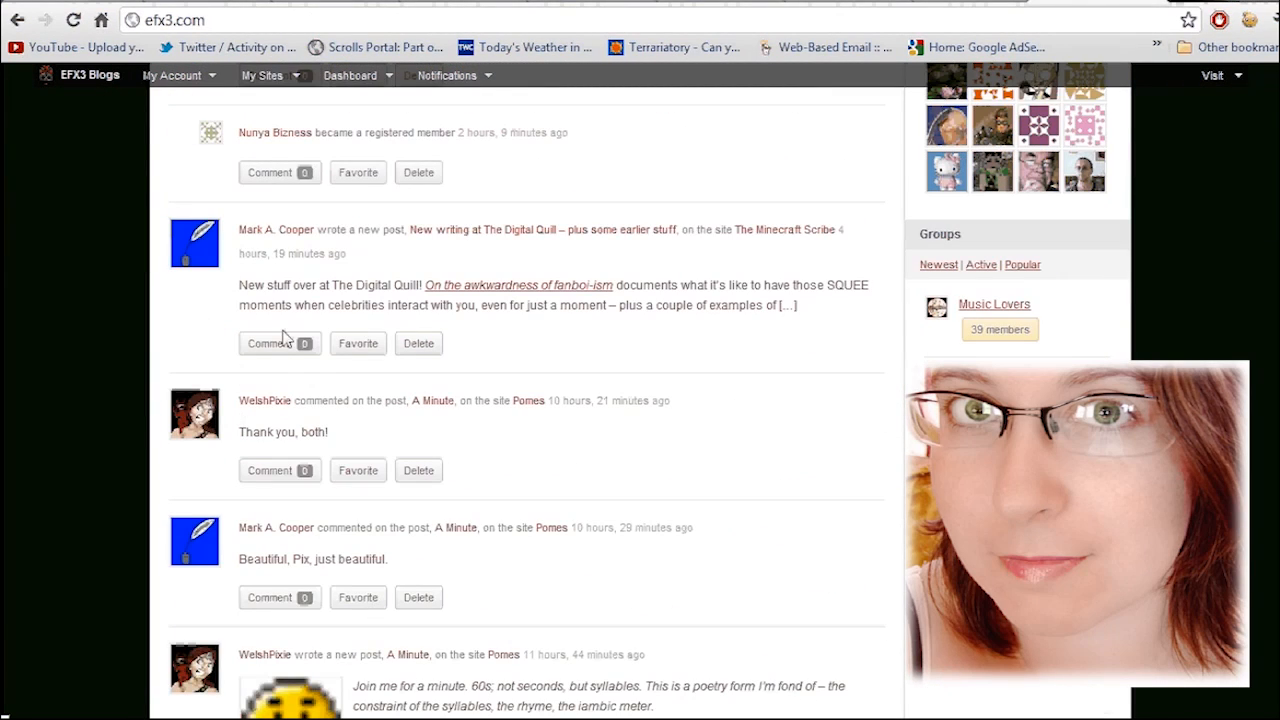
mouse_move(620, 240)
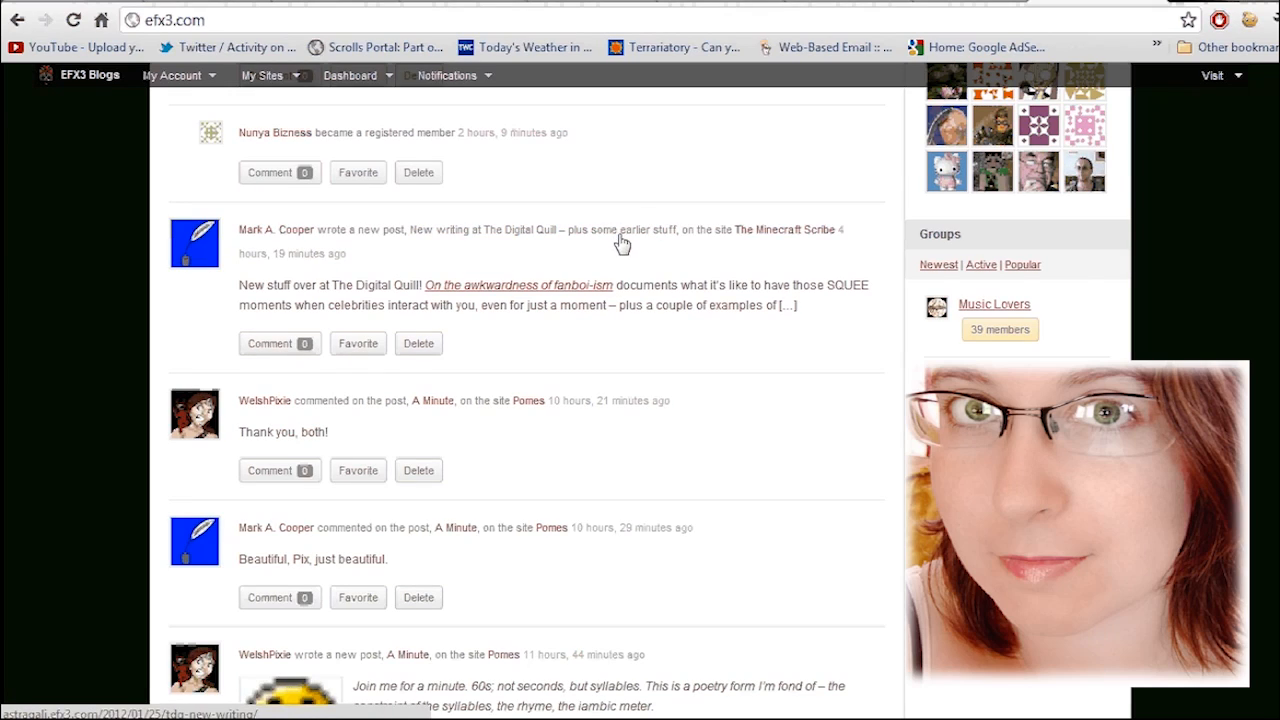
mouse_move(616, 240)
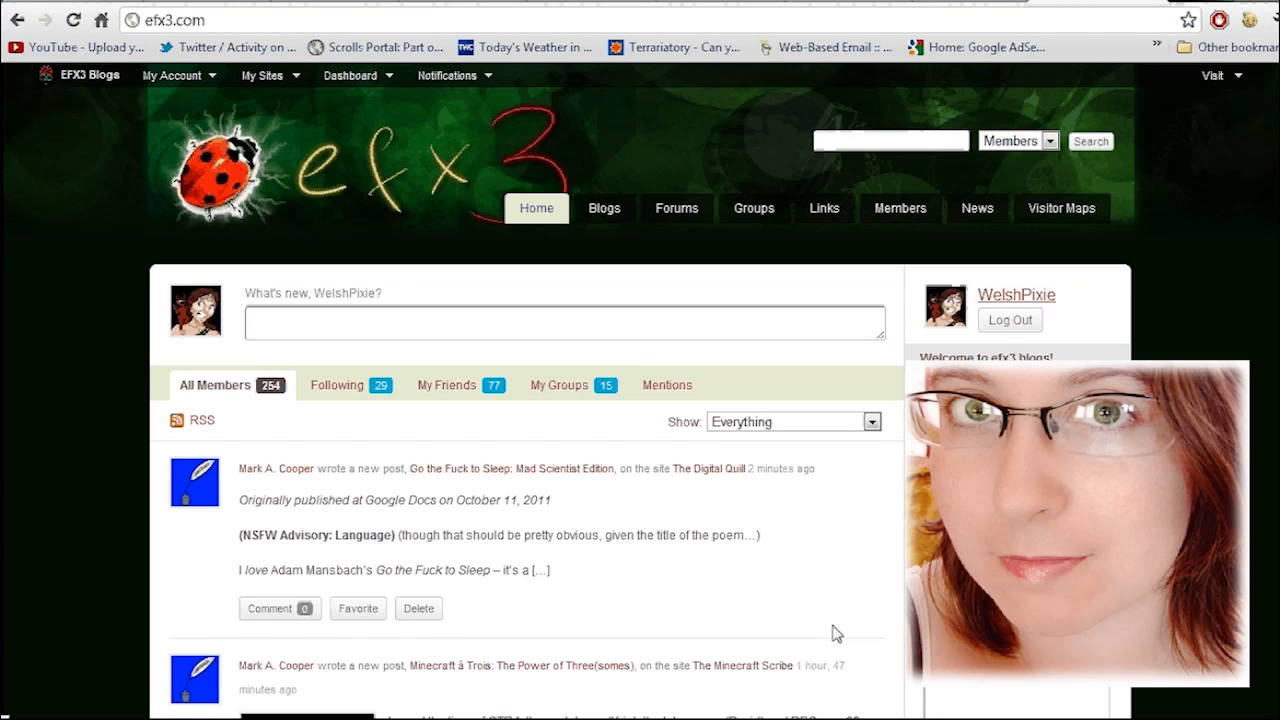
scroll(down, 3)
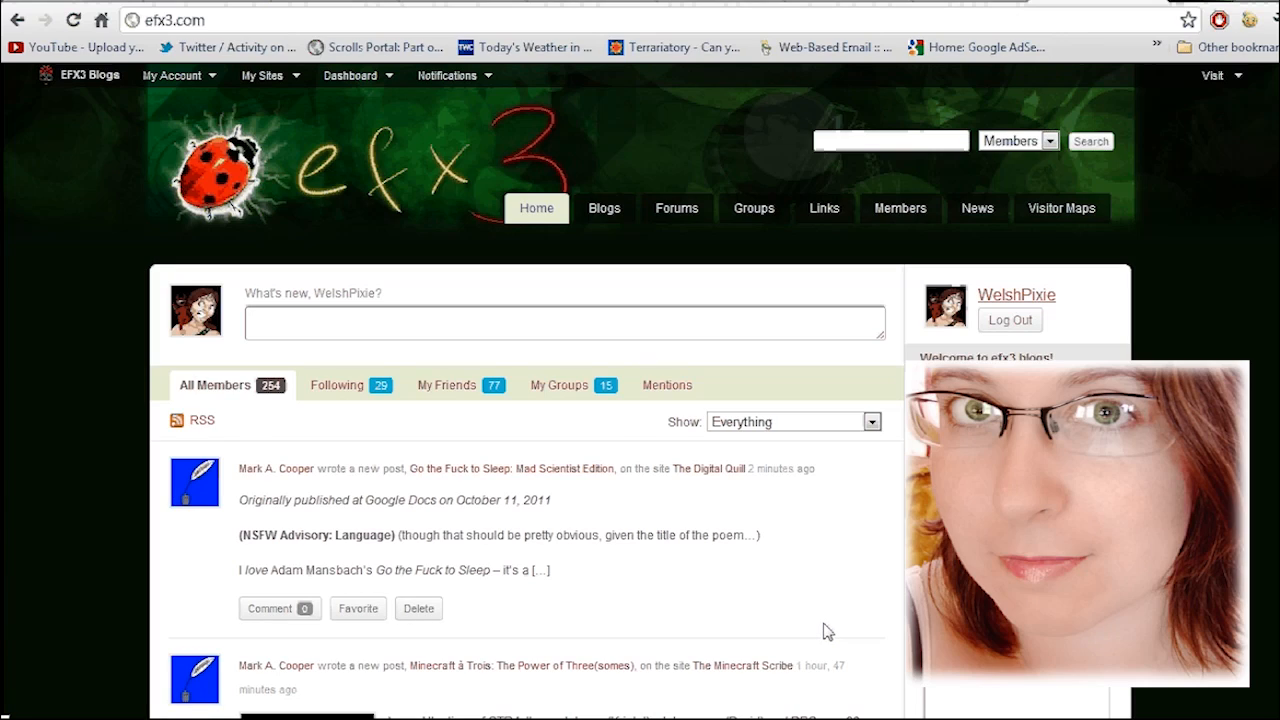
mouse_move(866, 548)
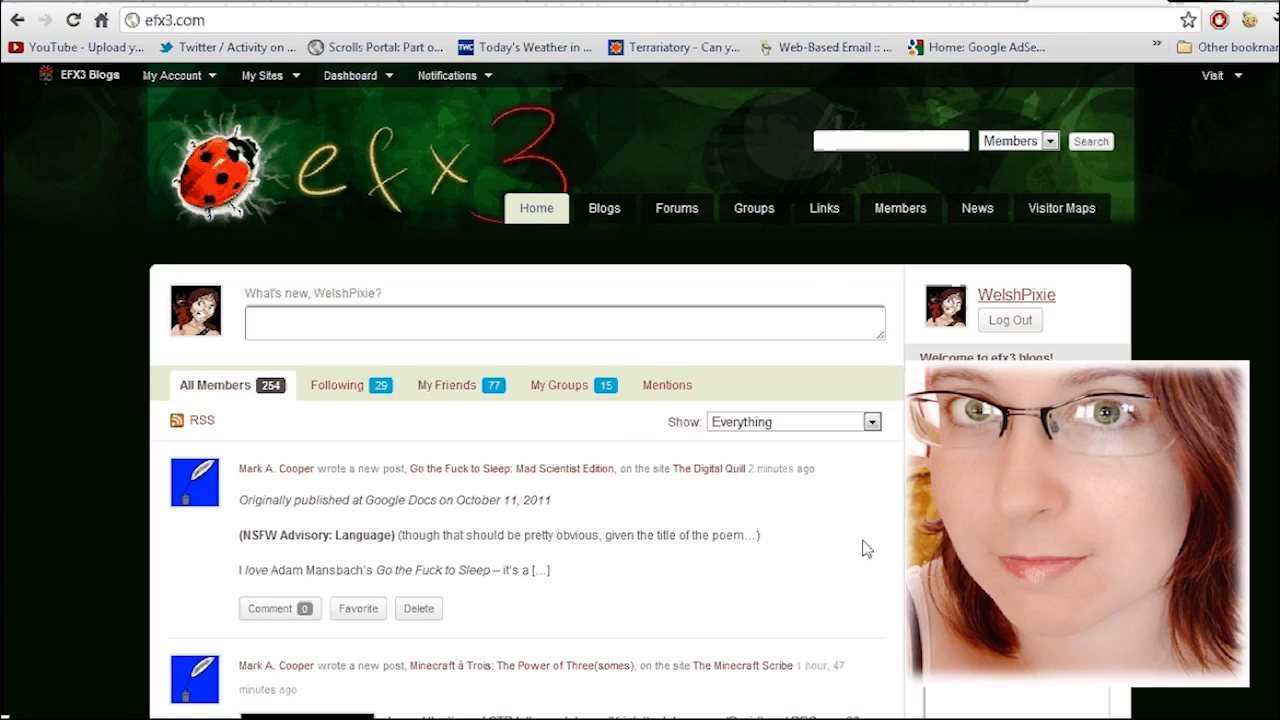